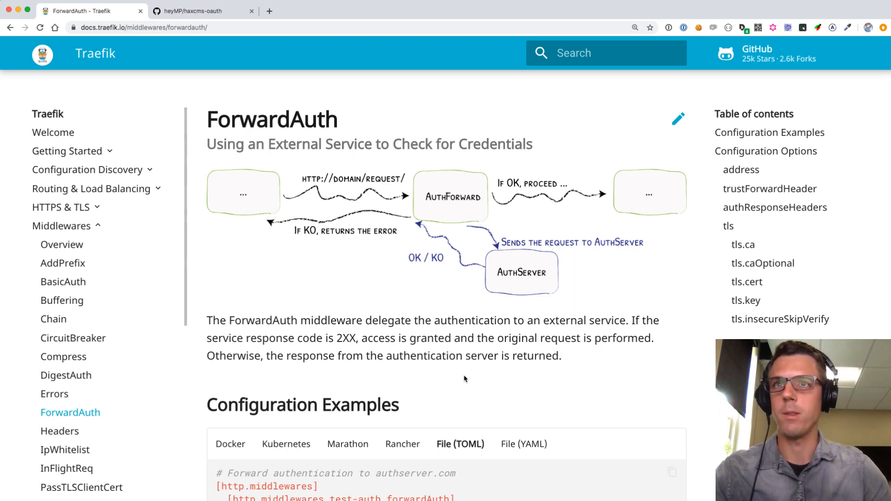
{"action": "mouse_move", "coordinate": [232, 164]}
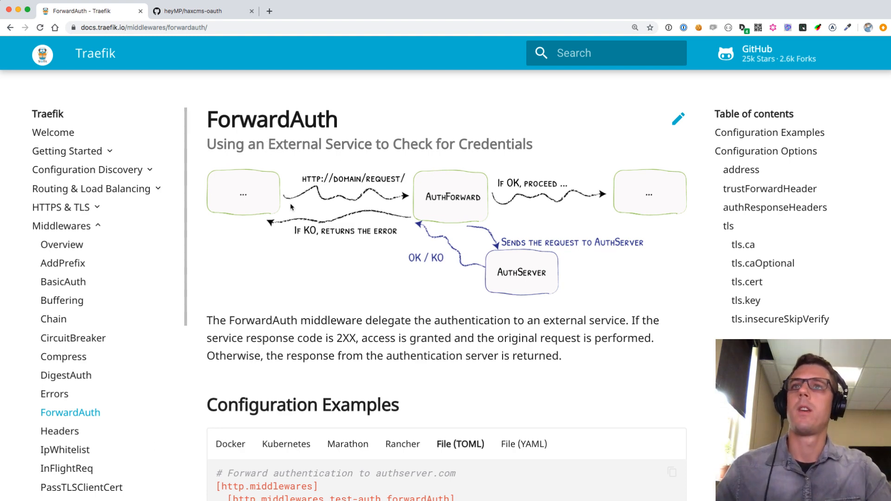
{"action": "mouse_move", "coordinate": [458, 220]}
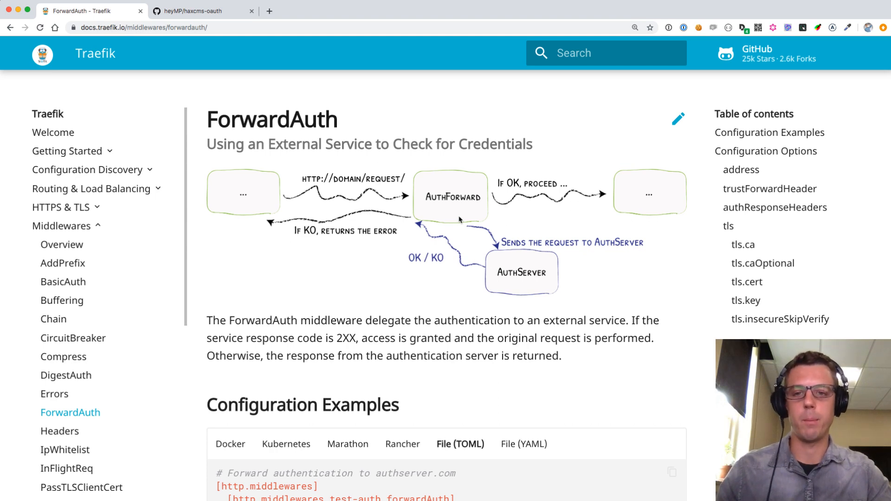
{"action": "mouse_move", "coordinate": [454, 213]}
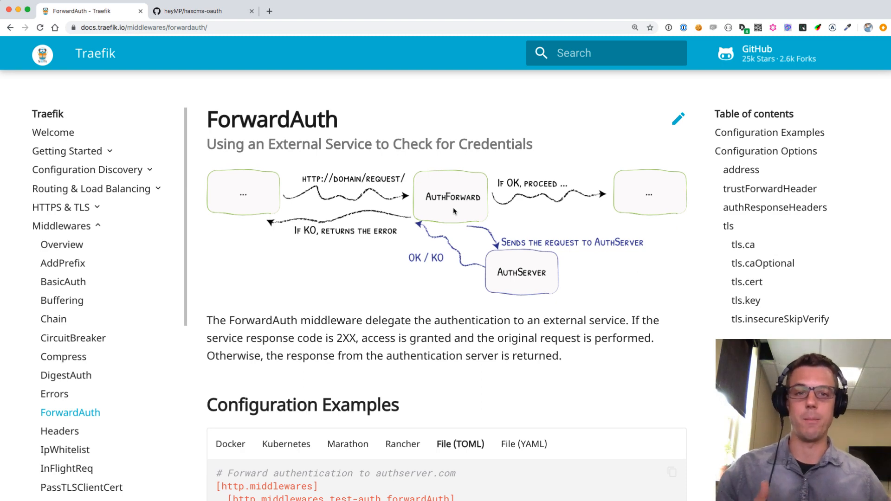
{"action": "mouse_move", "coordinate": [440, 266]}
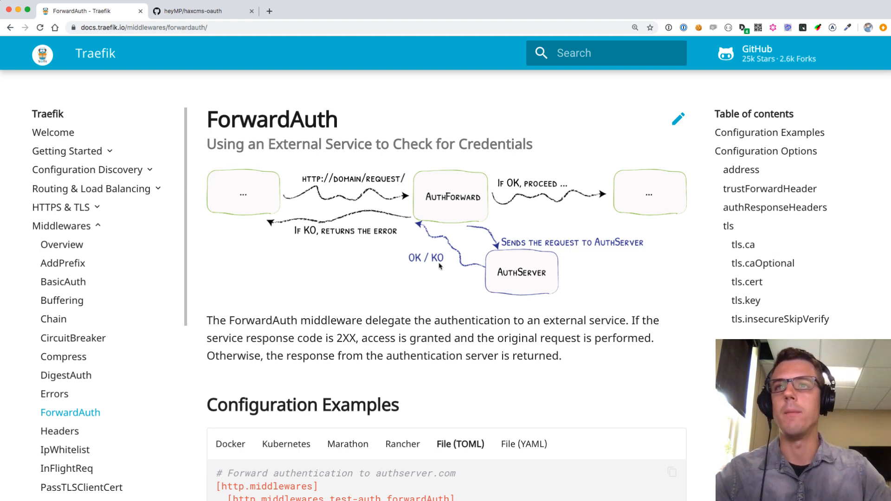
{"action": "mouse_move", "coordinate": [450, 366]}
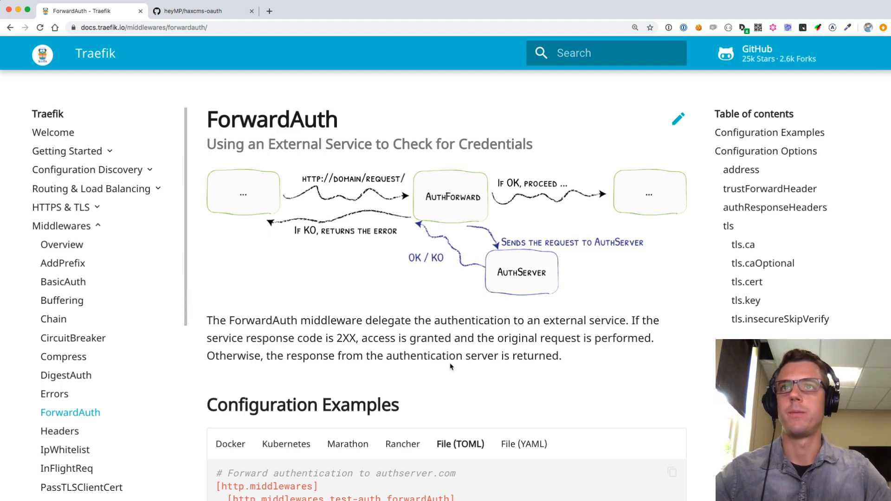
{"action": "mouse_move", "coordinate": [215, 173]}
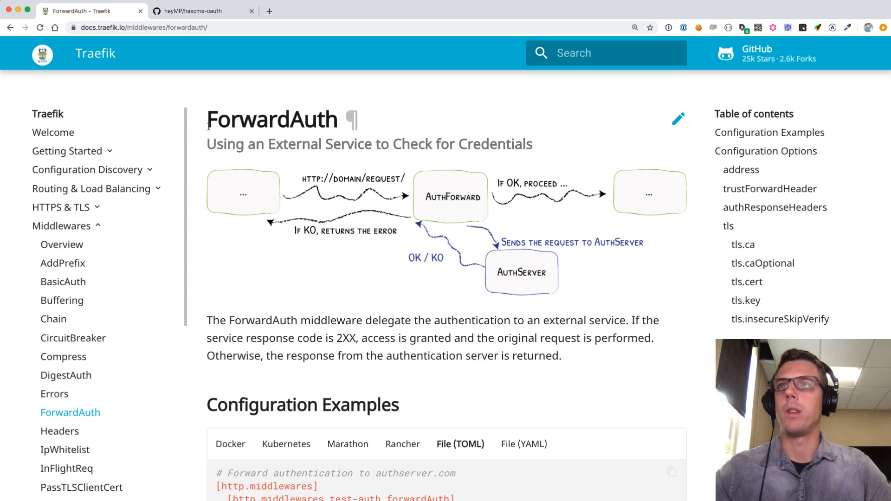
{"action": "mouse_move", "coordinate": [246, 273]}
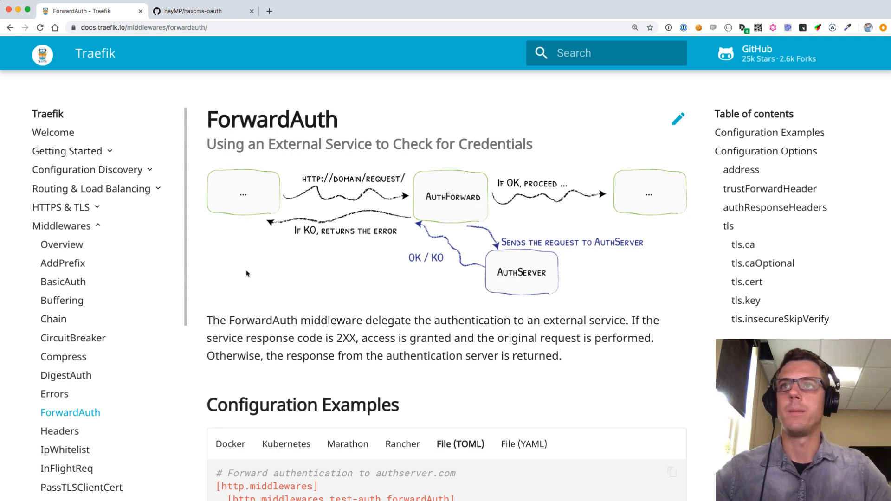
{"action": "mouse_move", "coordinate": [233, 251]}
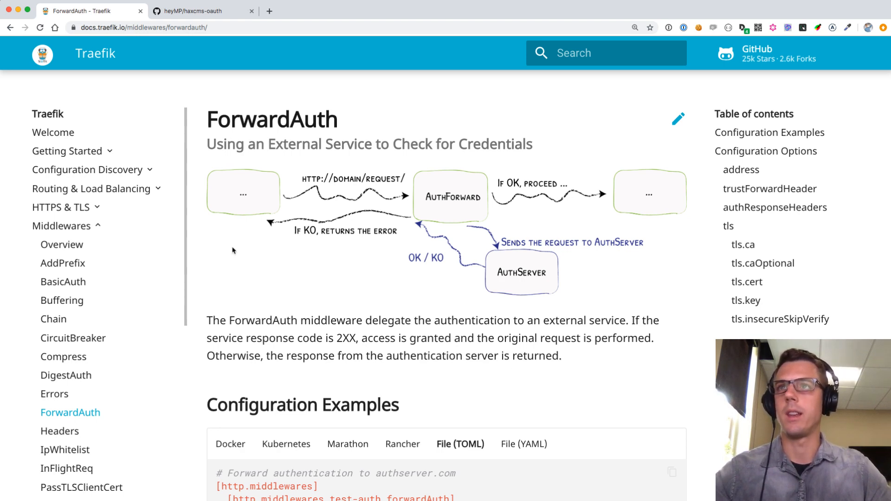
Switch to the heyMP/haxcms-oauth GitHub tab and scroll through its file list to the README.
{"action": "scroll", "scroll_direction": "down", "scroll_amount": 3}
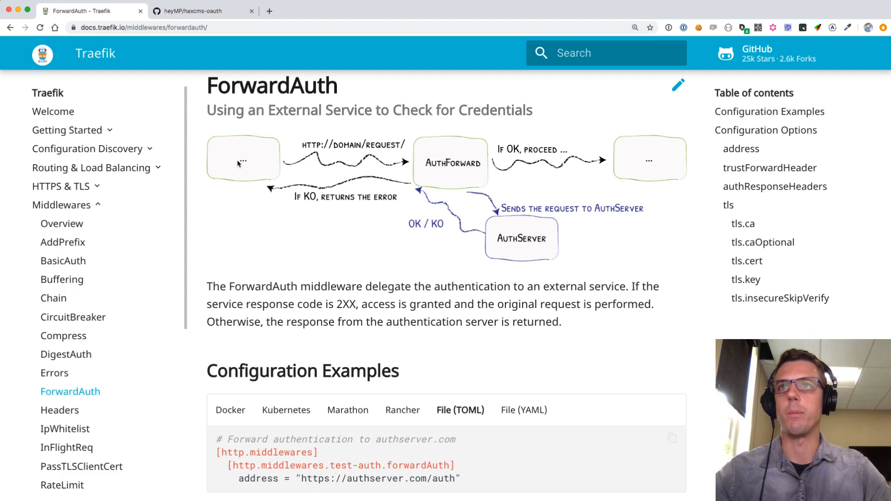
{"action": "mouse_move", "coordinate": [423, 164]}
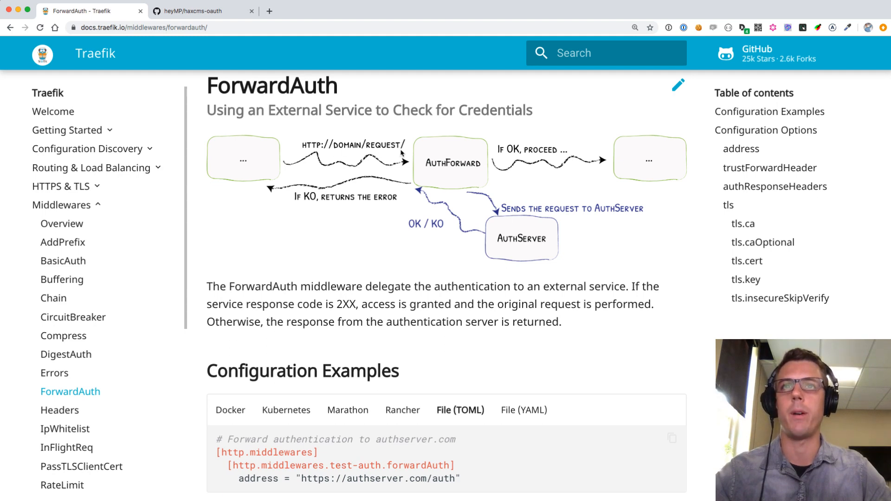
{"action": "mouse_move", "coordinate": [665, 180]}
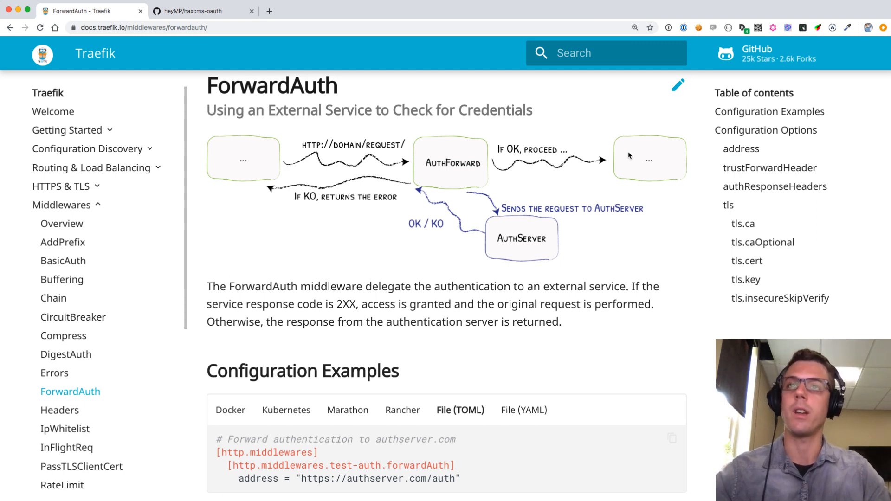
{"action": "mouse_move", "coordinate": [464, 275]}
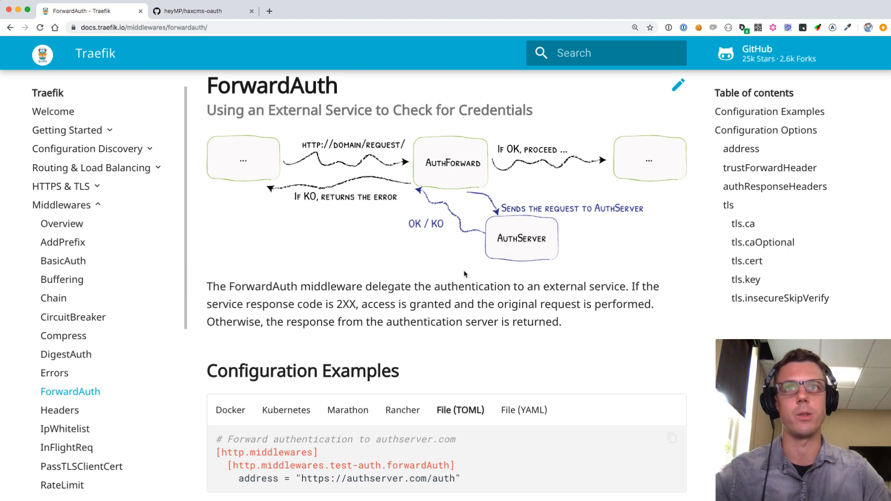
{"action": "mouse_move", "coordinate": [345, 167]}
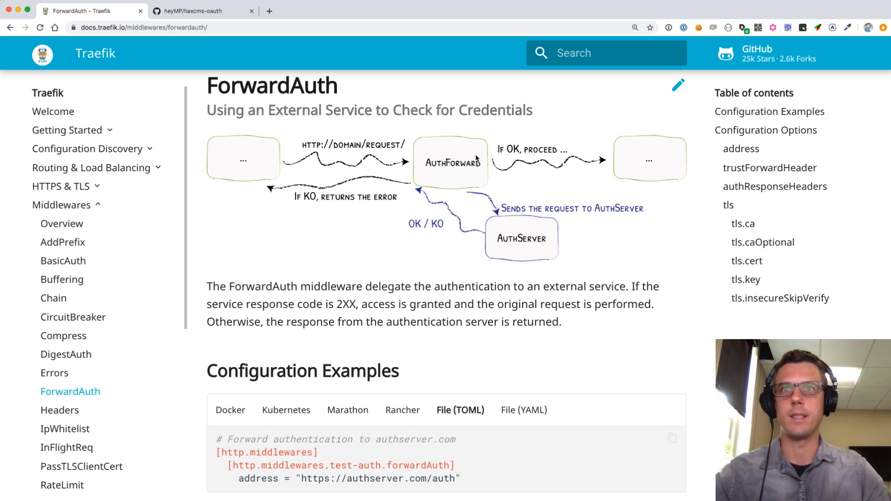
{"action": "mouse_move", "coordinate": [537, 246]}
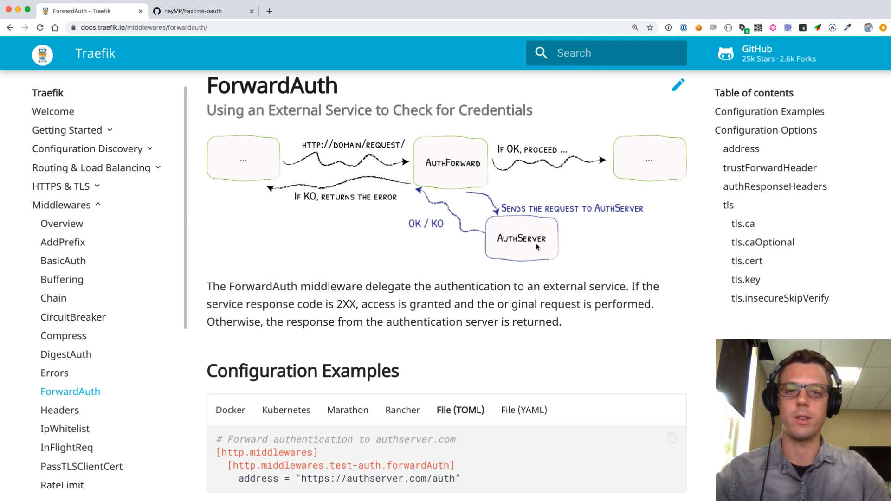
{"action": "mouse_move", "coordinate": [441, 182]}
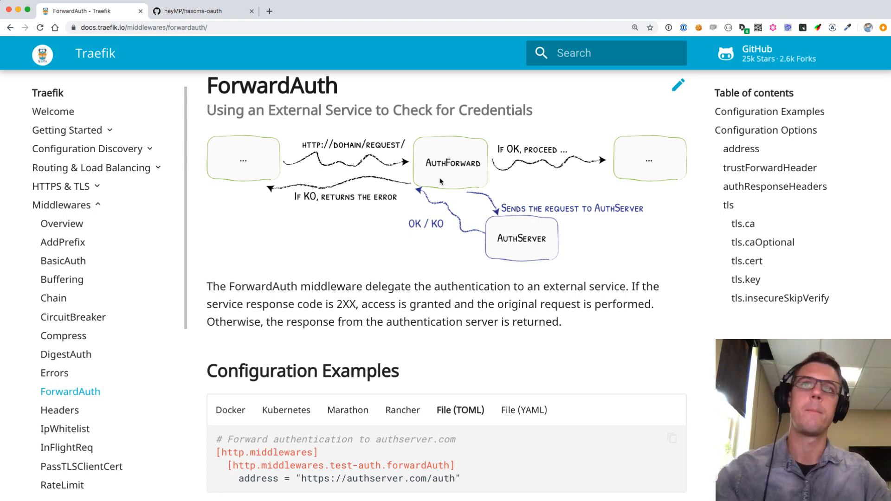
{"action": "scroll", "scroll_direction": "down", "scroll_amount": 3}
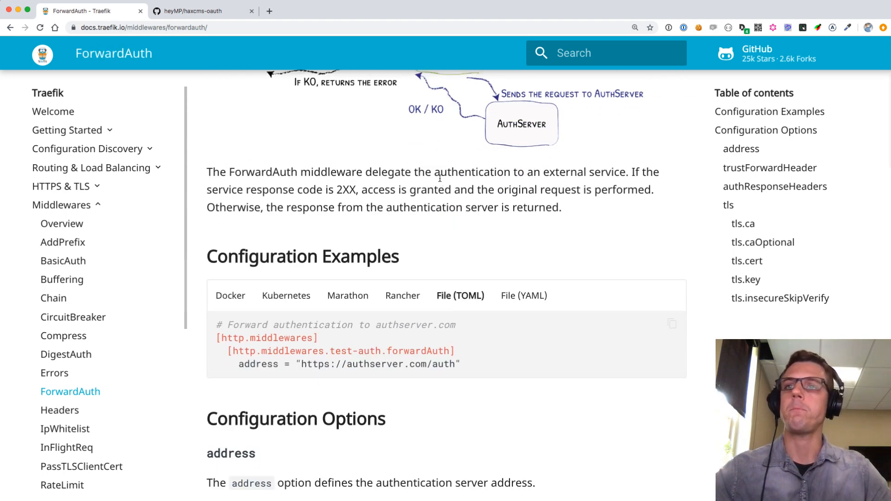
{"action": "scroll", "scroll_direction": "down", "scroll_amount": 3}
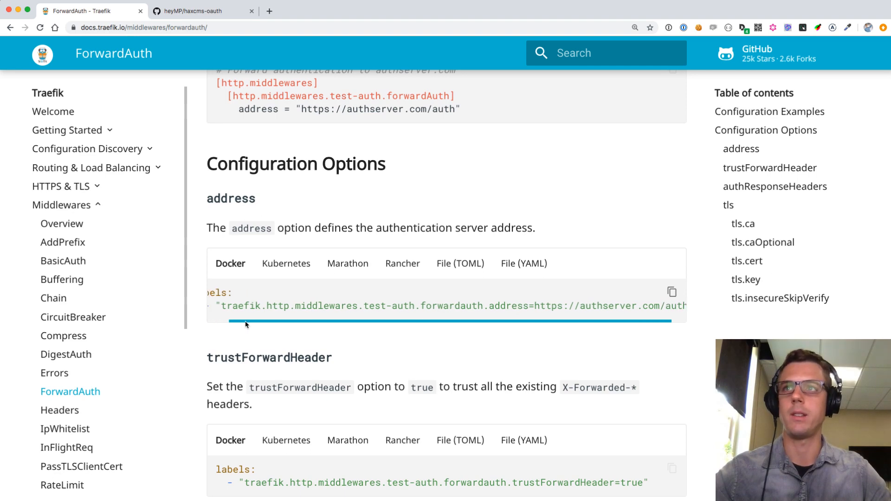
{"action": "left_click_drag", "start_coordinate": [246, 322], "coordinate": [328, 321]}
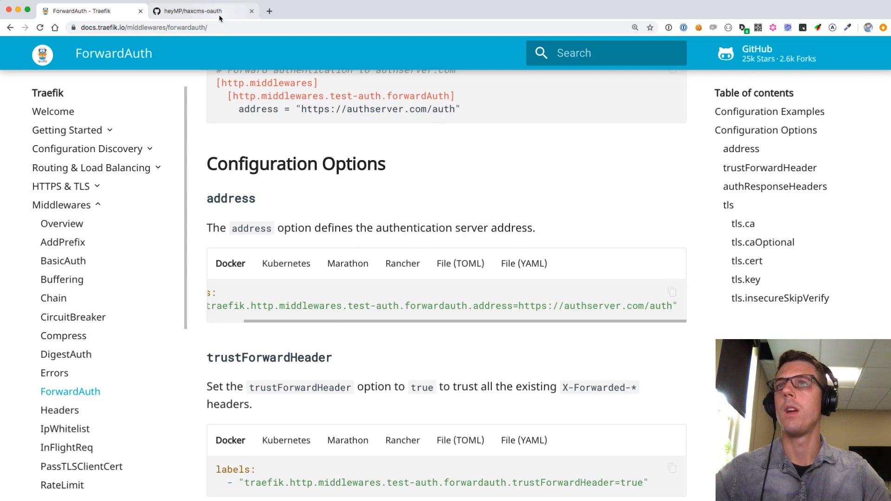
{"action": "scroll", "scroll_direction": "up", "scroll_amount": 3}
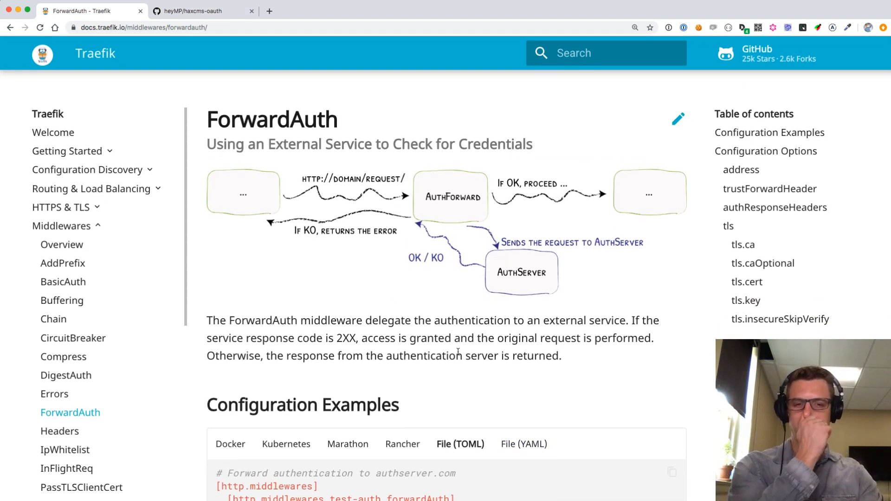
{"action": "left_click", "coordinate": [195, 11]}
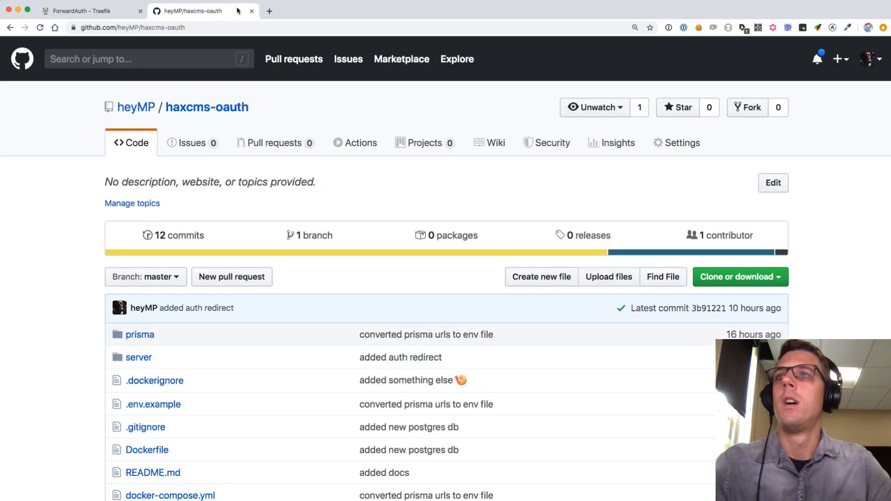
{"action": "scroll", "scroll_direction": "down", "scroll_amount": 3}
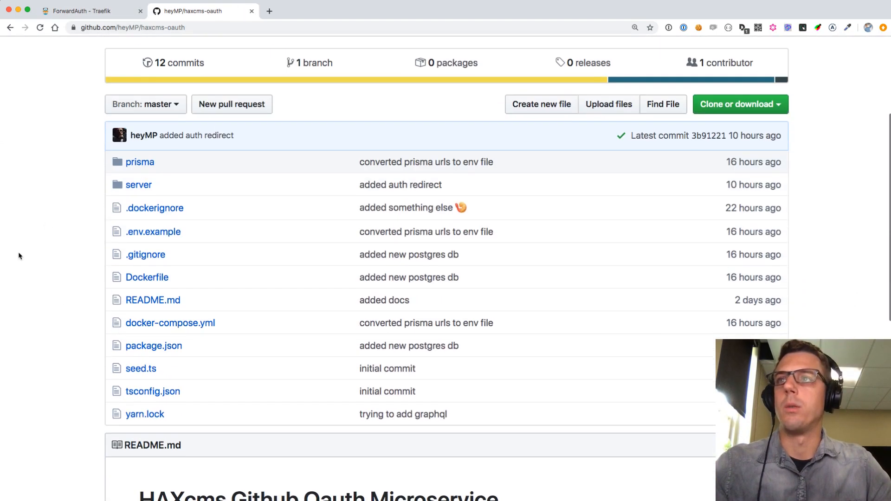
{"action": "scroll", "scroll_direction": "down", "scroll_amount": 3}
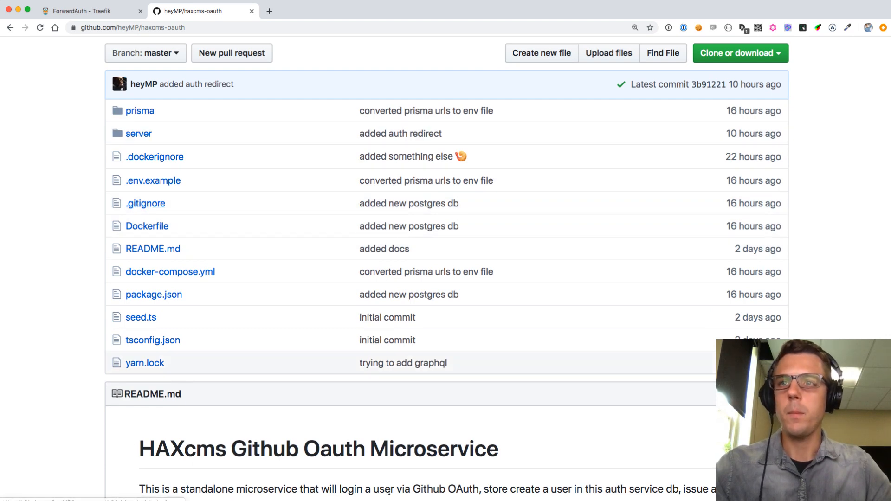
{"action": "scroll", "scroll_direction": "down", "scroll_amount": 3}
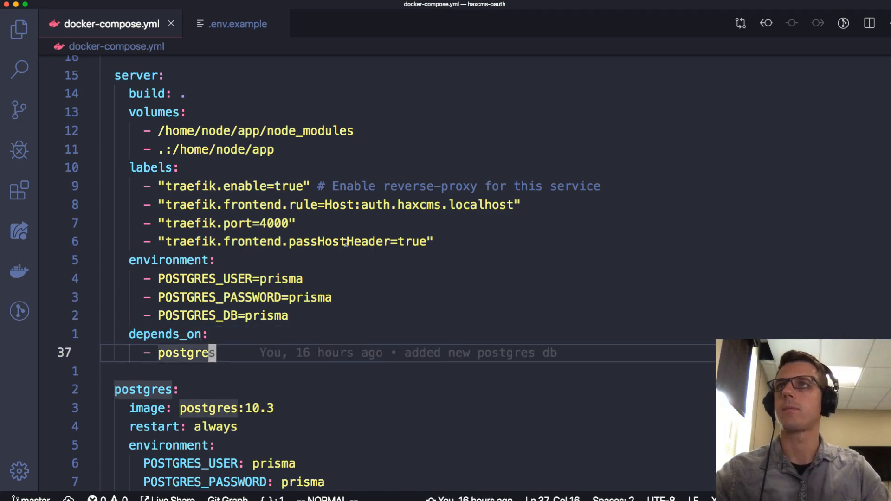
{"action": "mouse_move", "coordinate": [469, 319]}
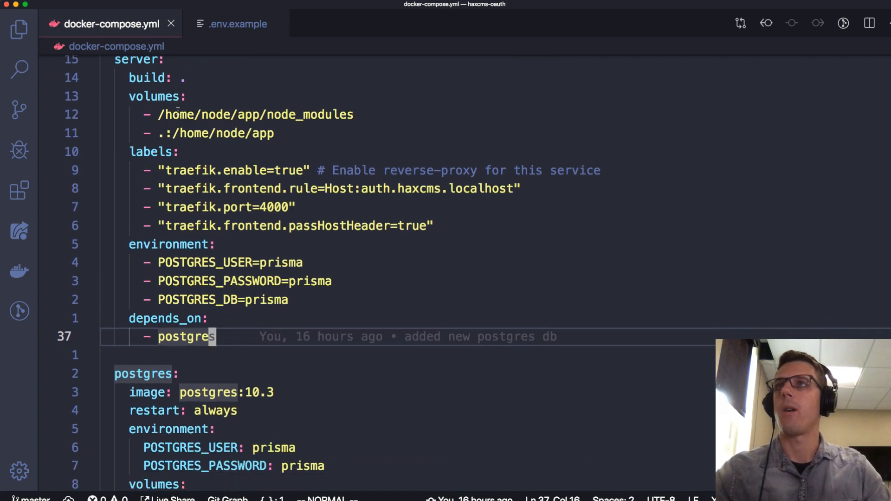
{"action": "mouse_move", "coordinate": [364, 248]}
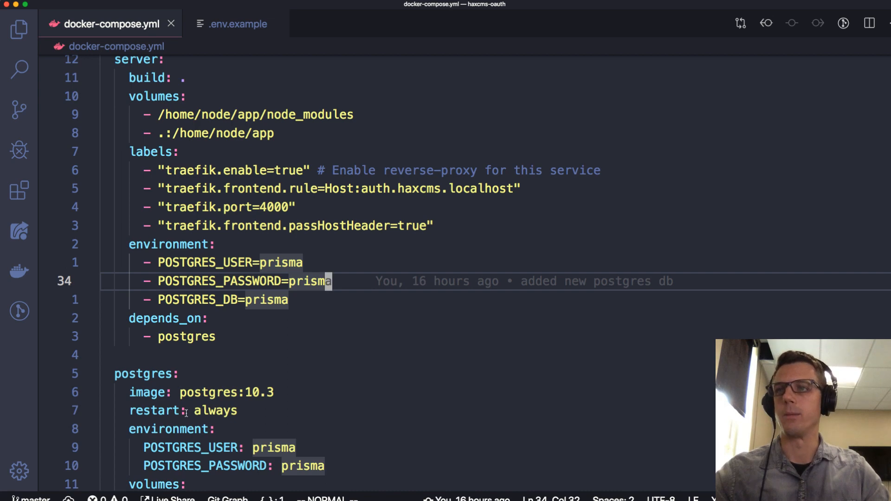
Scroll docker-compose.yml to the demo service's forward-auth labels pointing at auth.haxcms.localhost/auth.
{"action": "scroll", "scroll_direction": "down", "scroll_amount": 3}
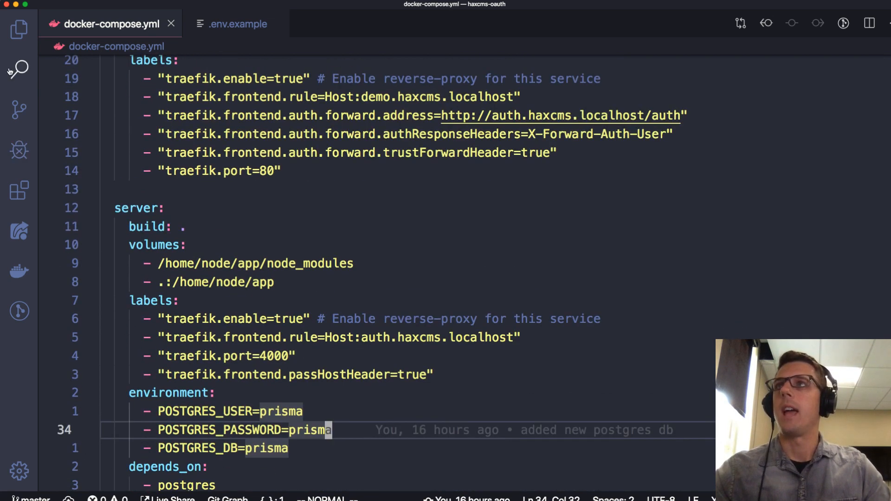
View server/index.js at the /auth route setting X-Forward-Auth-User, then return to GitHub.
{"action": "left_click", "coordinate": [19, 29]}
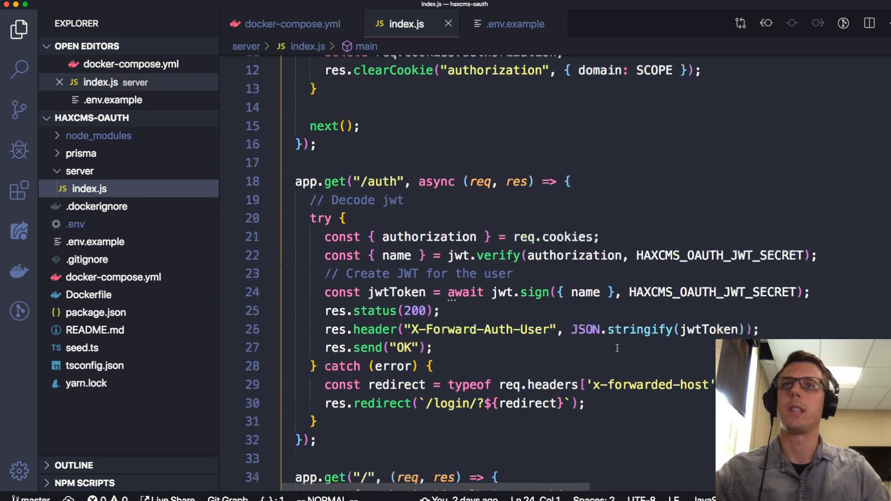
{"action": "scroll", "scroll_direction": "down", "scroll_amount": 3}
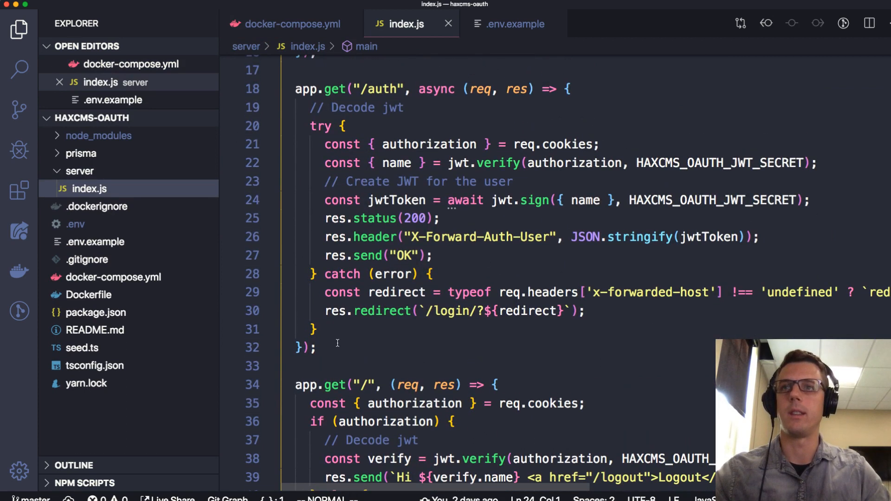
{"action": "double_click", "coordinate": [377, 89]}
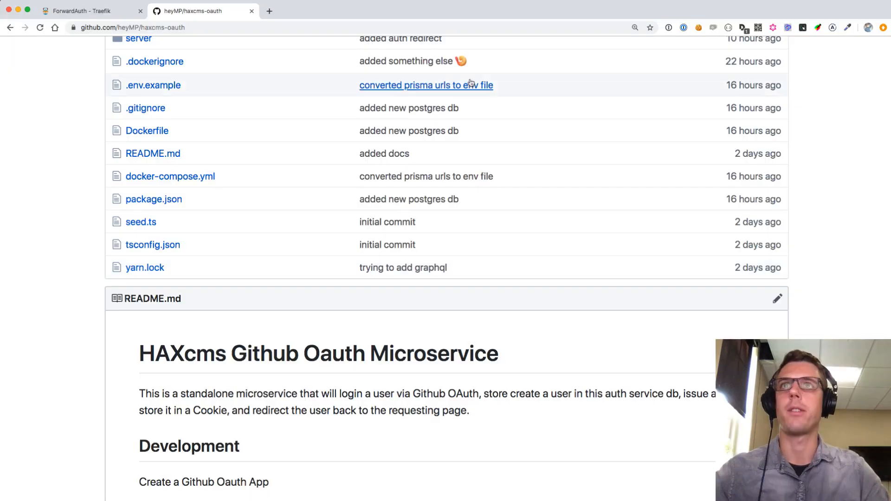
Return to the Traefik ForwardAuth docs, scrolled to the Configuration Examples section.
{"action": "left_click", "coordinate": [91, 11]}
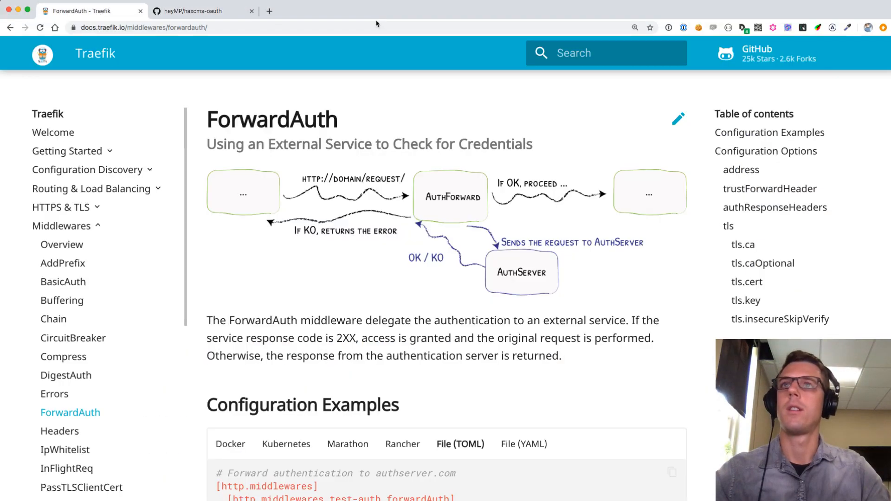
{"action": "scroll", "scroll_direction": "down", "scroll_amount": 3}
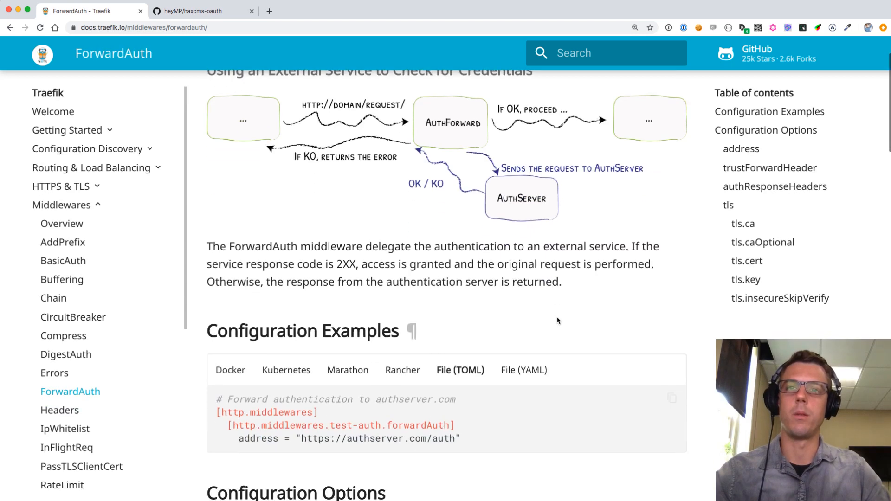
{"action": "mouse_move", "coordinate": [458, 108]}
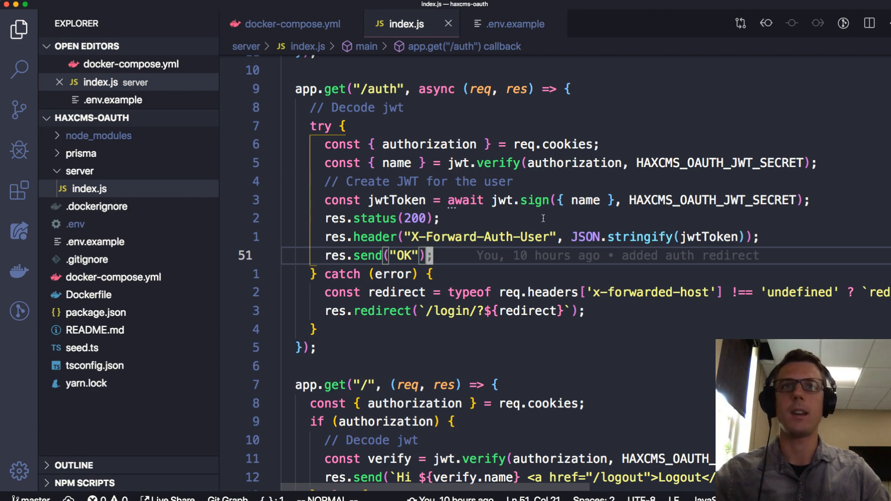
{"action": "mouse_move", "coordinate": [472, 250]}
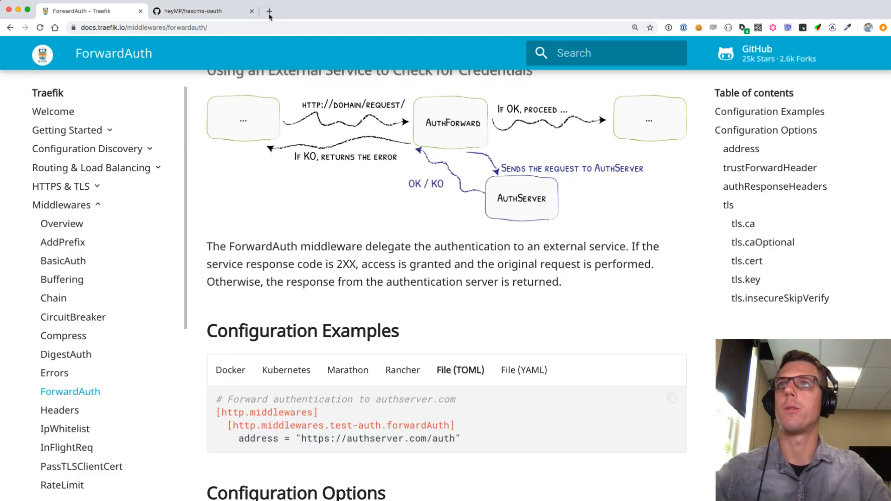
Load auth.haxcms.localhost in a new Chrome tab, showing the sign-in-with-GitHub link.
{"action": "type", "text": "auth.haxcms.localhost/"}
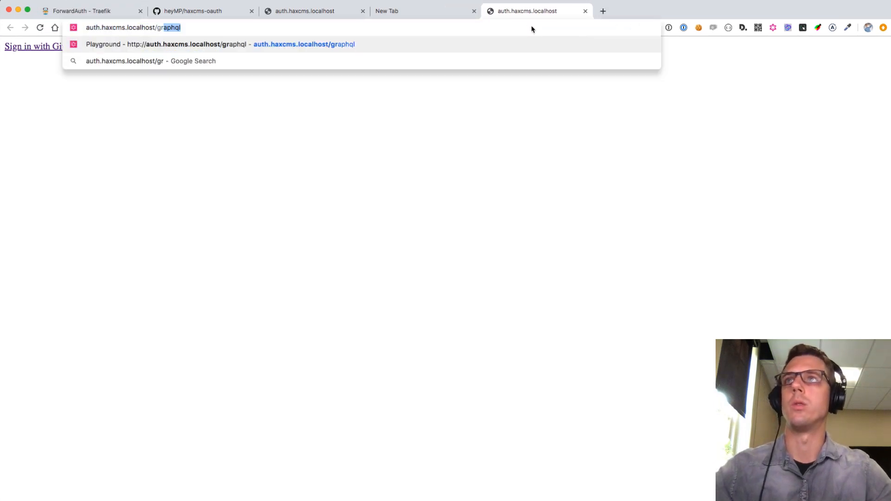
Open auth.haxcms.localhost/graphql and run the users query, which returns an empty list.
{"action": "type", "text": "grqphql"}
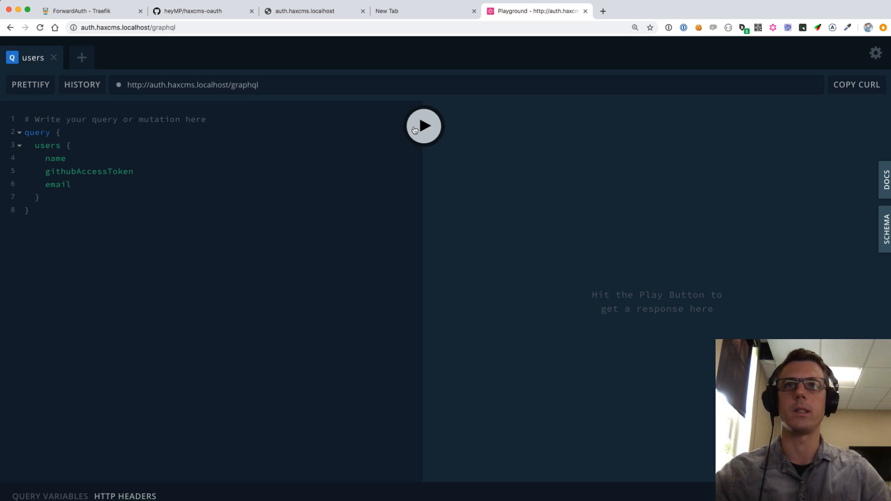
{"action": "left_click", "coordinate": [422, 126]}
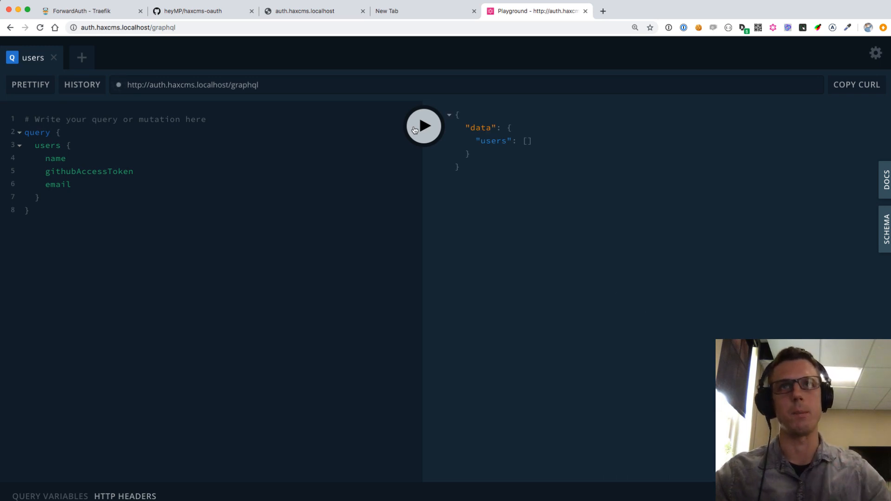
{"action": "mouse_move", "coordinate": [301, 367]}
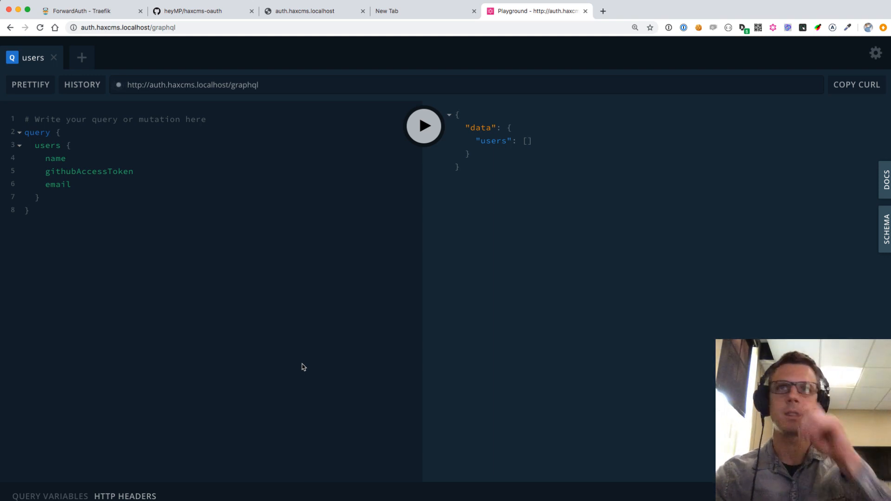
{"action": "mouse_move", "coordinate": [240, 235]}
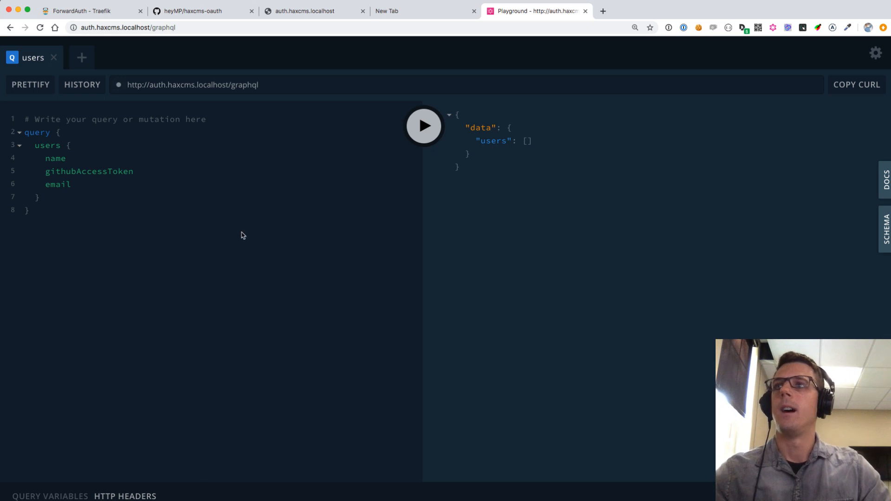
Sign in with GitHub from auth.haxcms.localhost and authorize the HAXcms Platform app.
{"action": "left_click", "coordinate": [423, 10]}
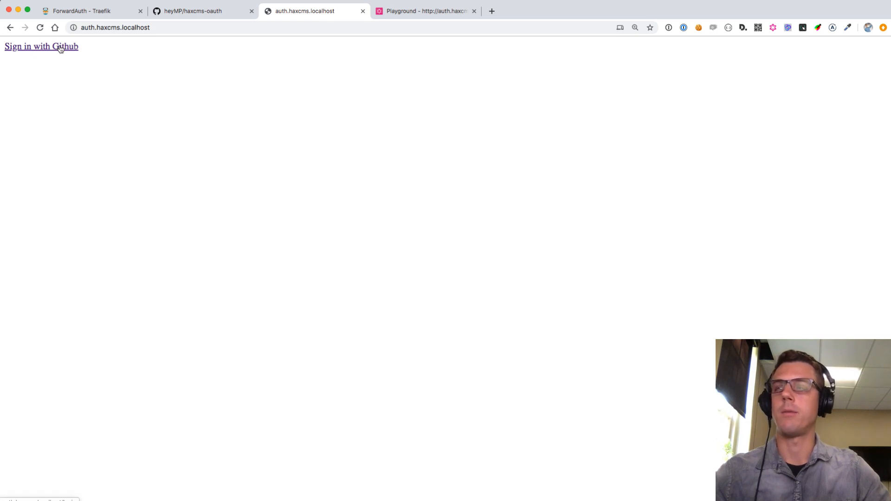
{"action": "left_click", "coordinate": [41, 46]}
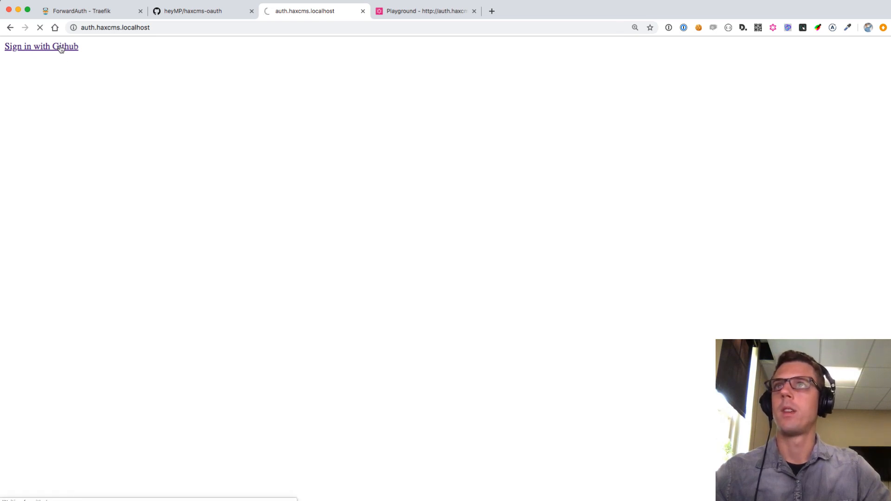
{"action": "left_click", "coordinate": [40, 47]}
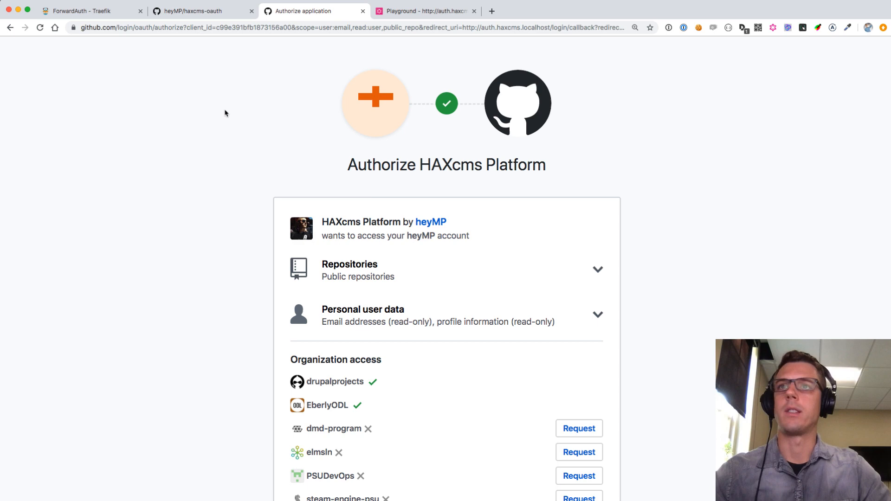
{"action": "scroll", "scroll_direction": "down", "scroll_amount": 3}
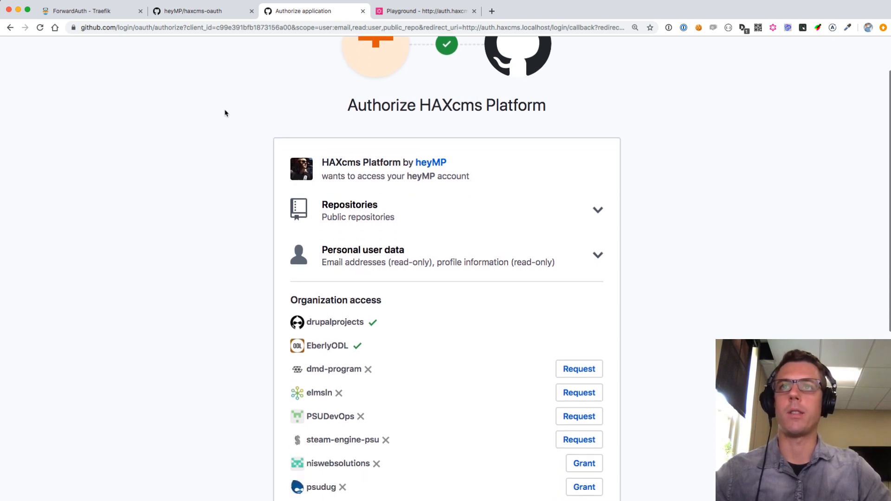
{"action": "scroll", "scroll_direction": "down", "scroll_amount": 3}
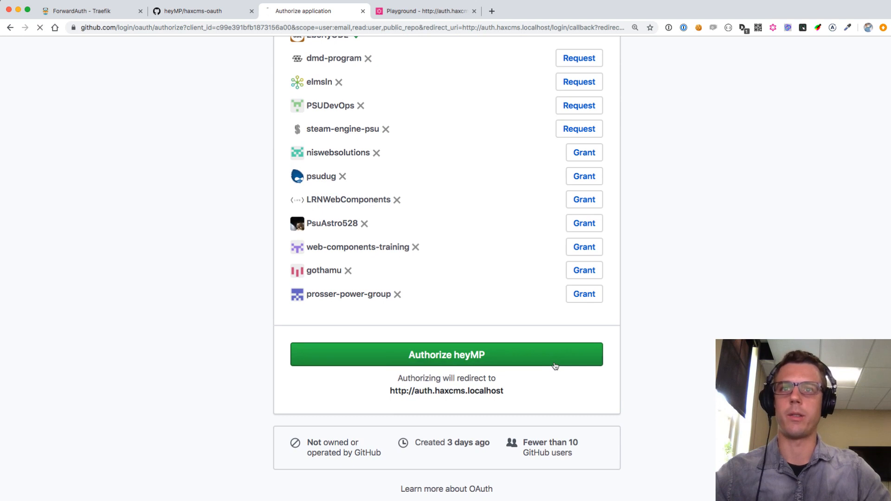
{"action": "left_click", "coordinate": [446, 354]}
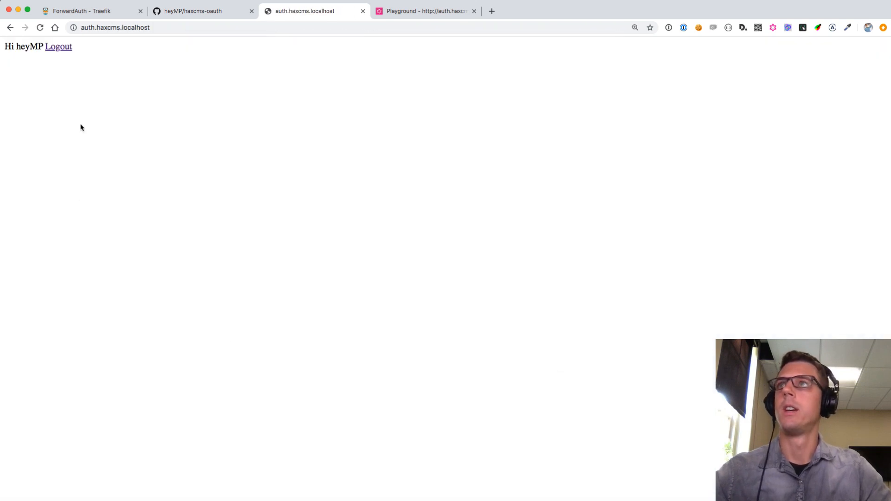
{"action": "mouse_move", "coordinate": [190, 116]}
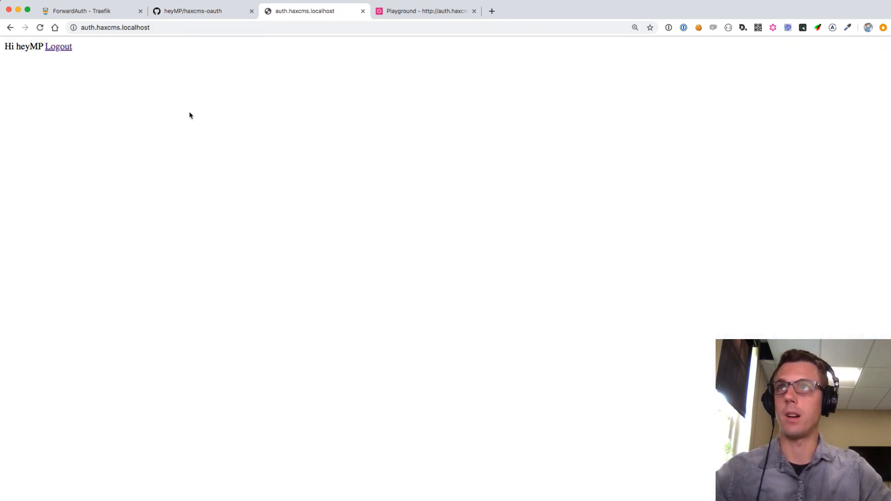
{"action": "mouse_move", "coordinate": [197, 77]}
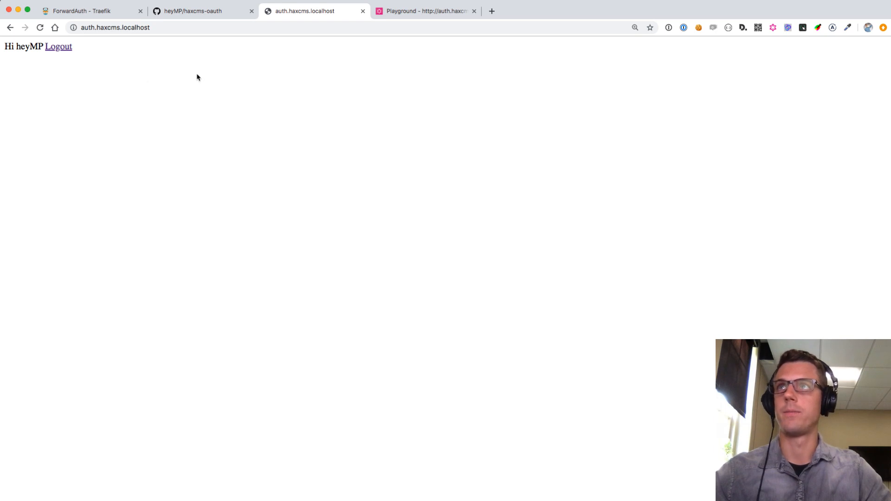
Rerun the users query to show heyMP's stored GitHub access token, then return to the greeting page.
{"action": "left_click", "coordinate": [425, 11]}
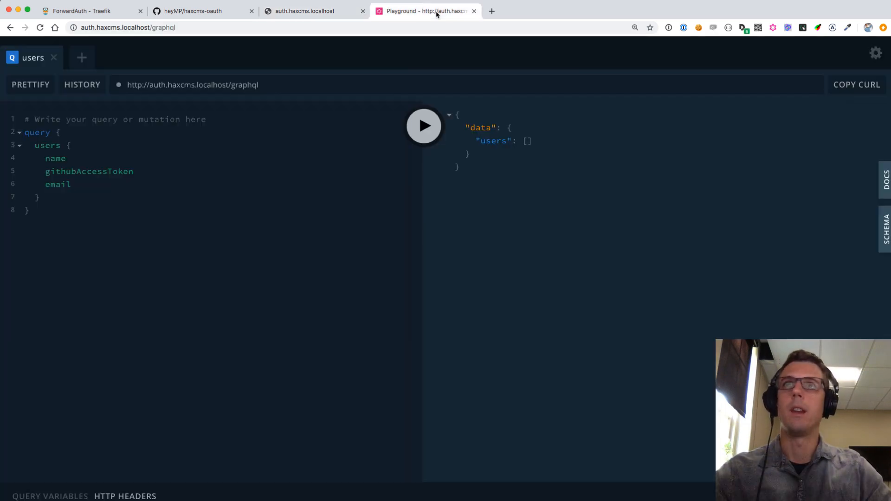
{"action": "left_click", "coordinate": [423, 126]}
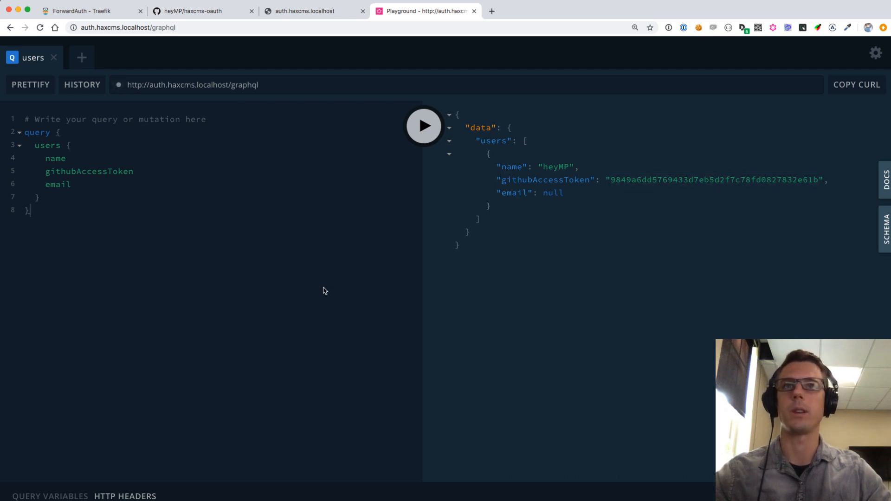
{"action": "left_click", "coordinate": [304, 11]}
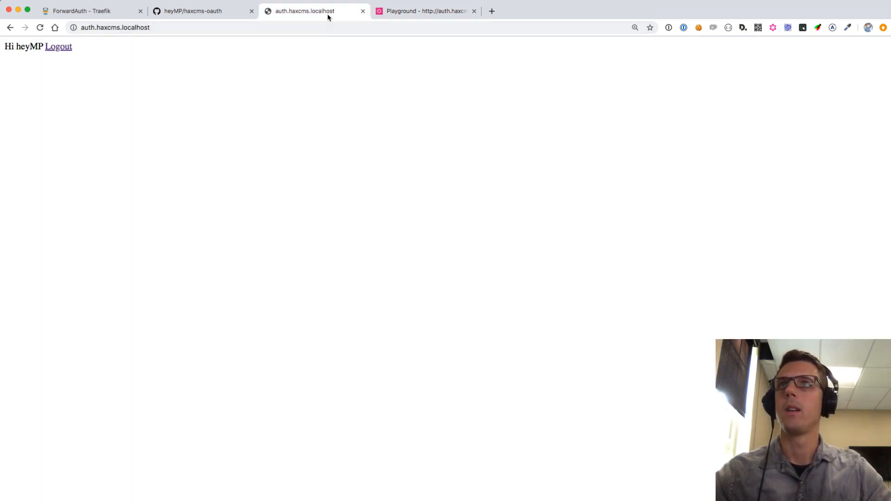
{"action": "left_click", "coordinate": [425, 11]}
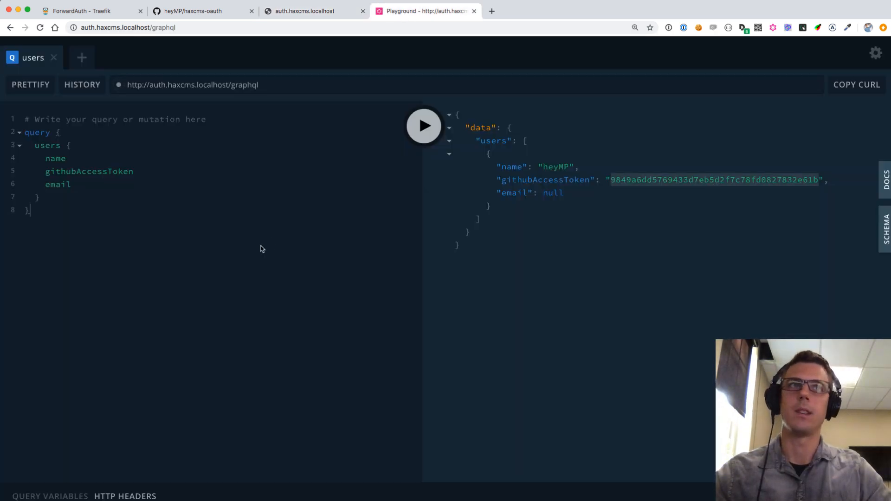
{"action": "left_click", "coordinate": [304, 11]}
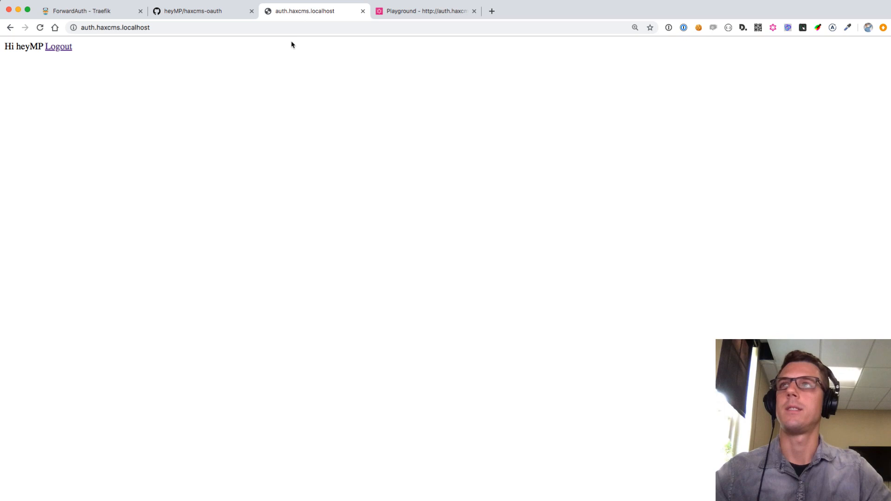
{"action": "mouse_move", "coordinate": [316, 149]}
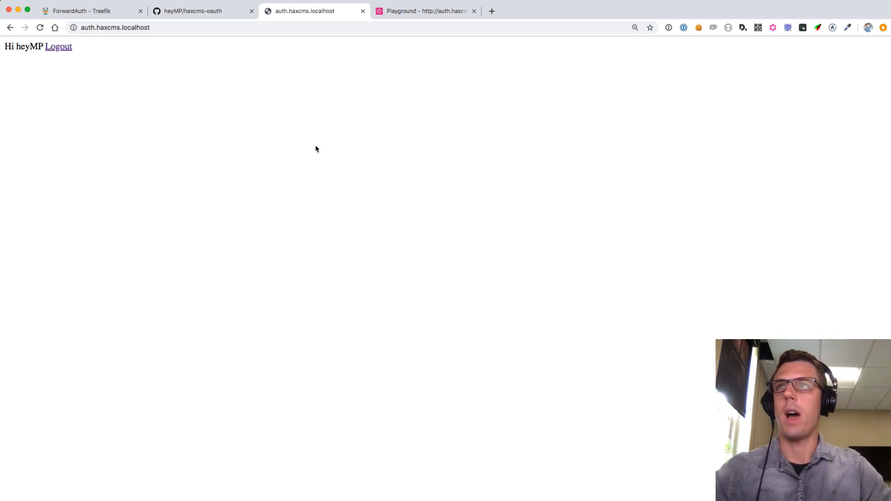
{"action": "mouse_move", "coordinate": [174, 52]}
{"action": "type", "text": "/auth"}
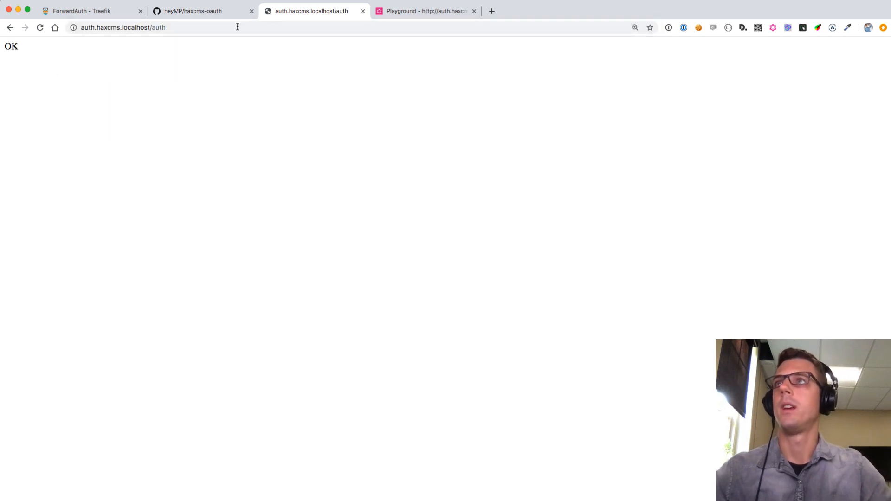
{"action": "mouse_move", "coordinate": [174, 86]}
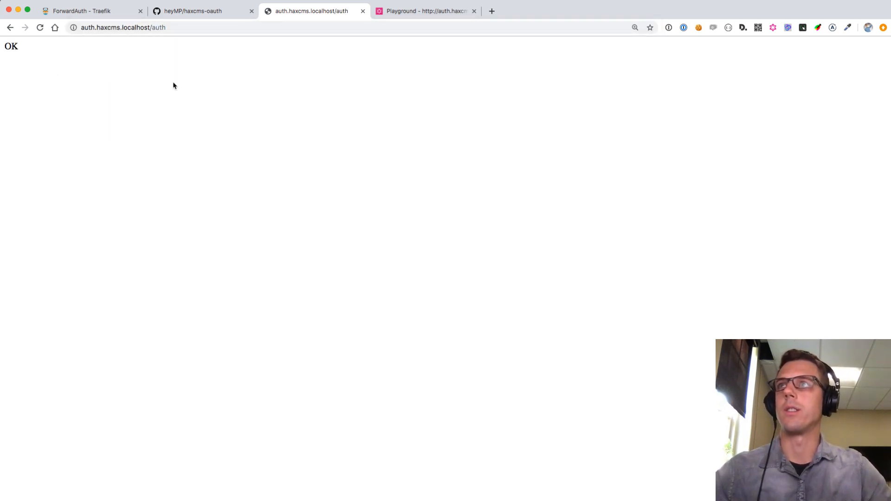
{"action": "mouse_move", "coordinate": [206, 143]}
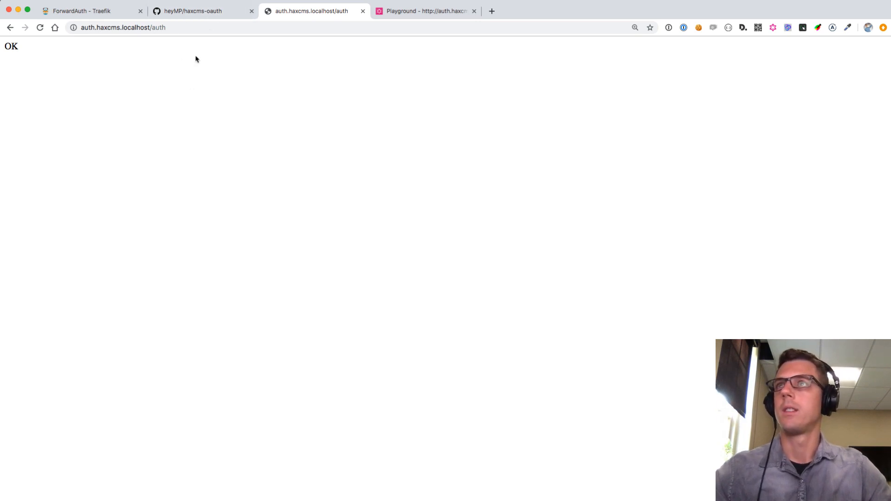
Inspect the page in DevTools' Network tab and view the /auth request's 200 OK headers.
{"action": "right_click", "coordinate": [195, 59]}
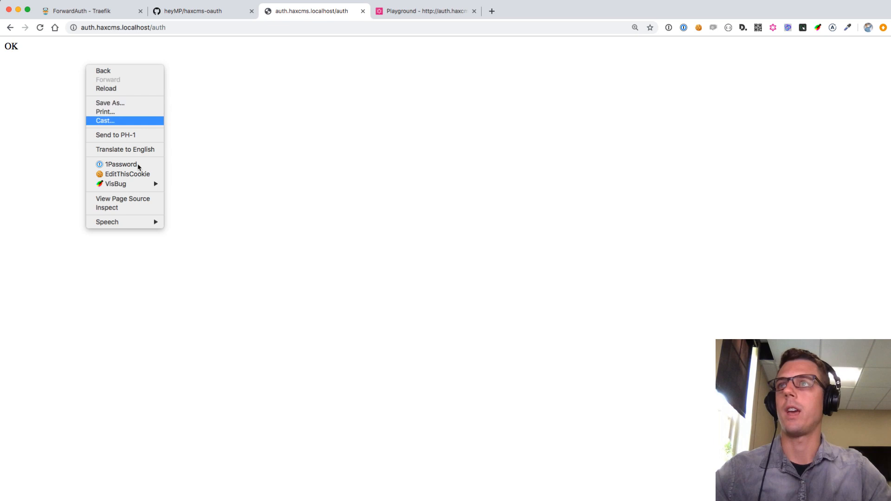
{"action": "left_click", "coordinate": [106, 207]}
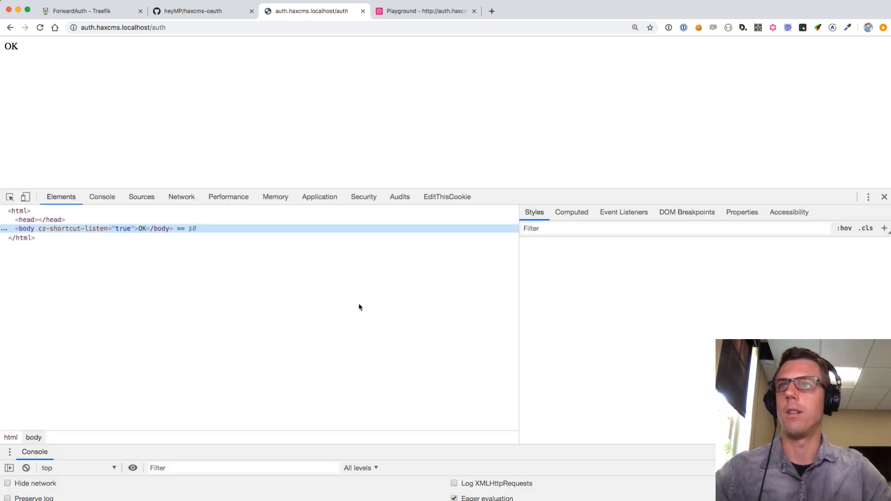
{"action": "left_click", "coordinate": [182, 197]}
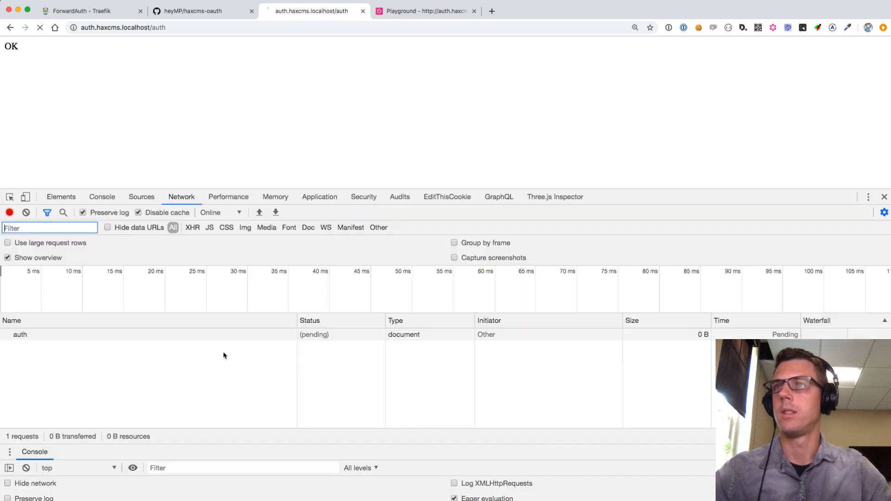
{"action": "left_click", "coordinate": [20, 334]}
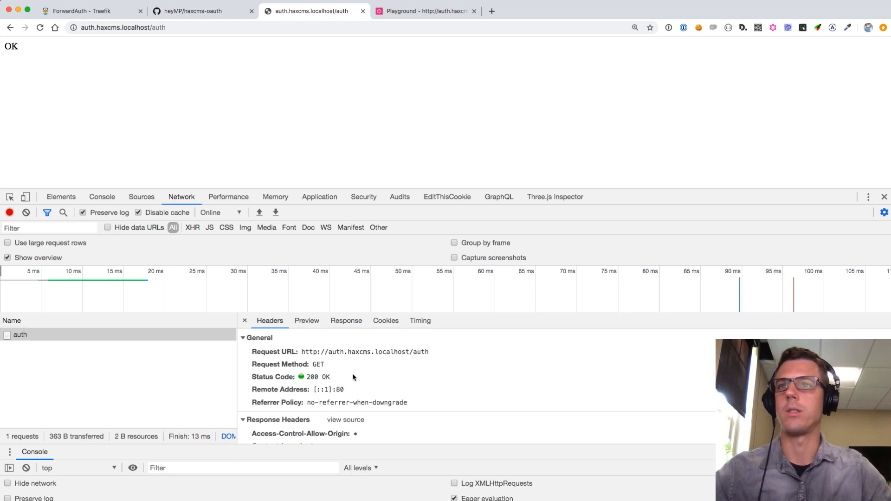
{"action": "left_click", "coordinate": [165, 27]}
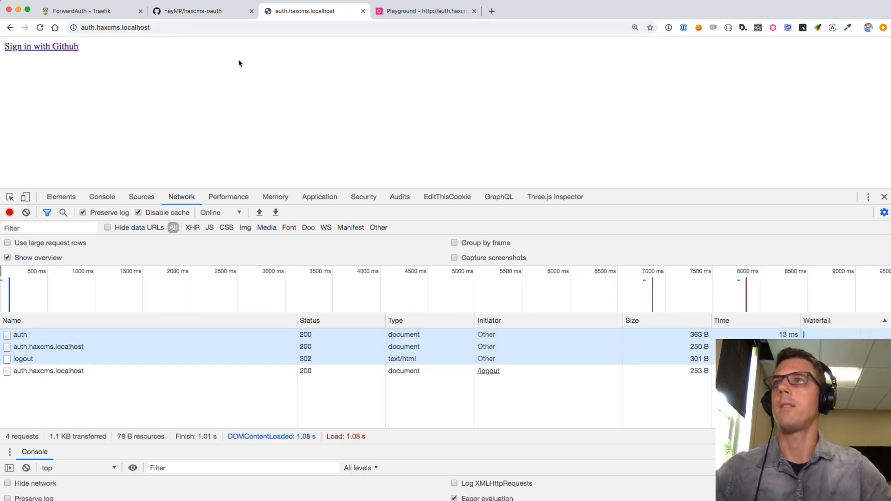
While signed out, request /auth and inspect the redirected request's headers.
{"action": "left_click", "coordinate": [40, 45]}
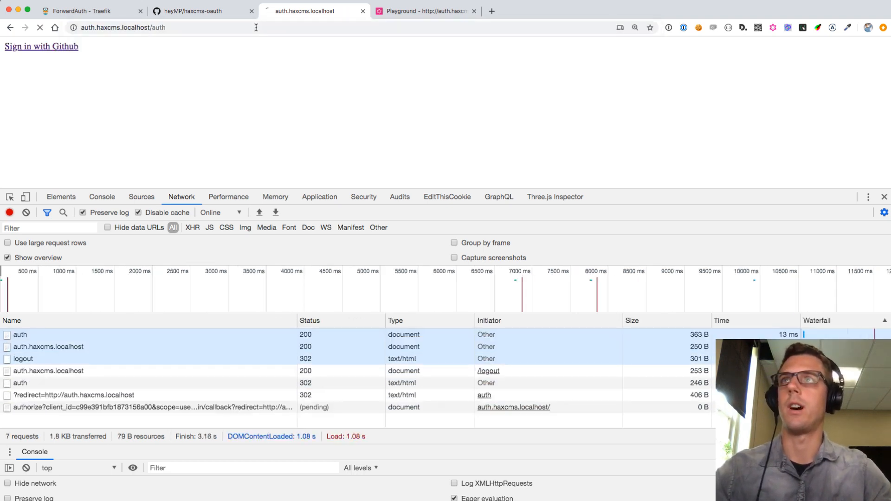
{"action": "left_click", "coordinate": [41, 46]}
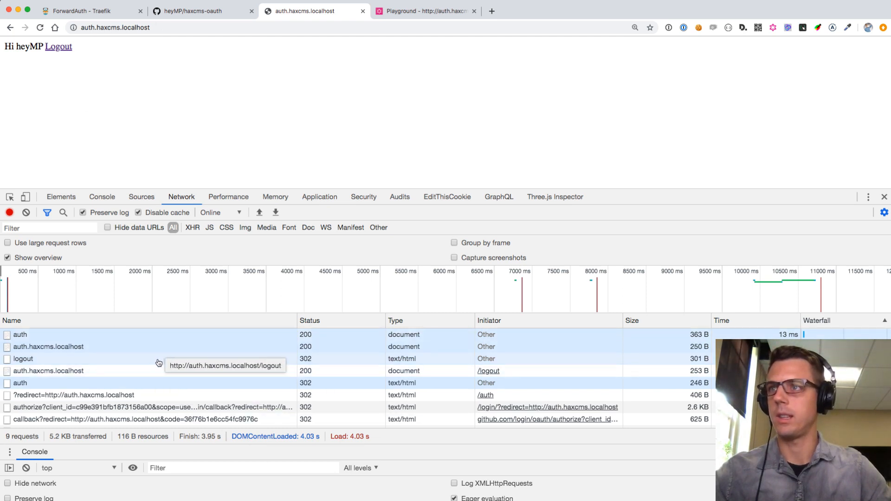
{"action": "mouse_move", "coordinate": [157, 382]}
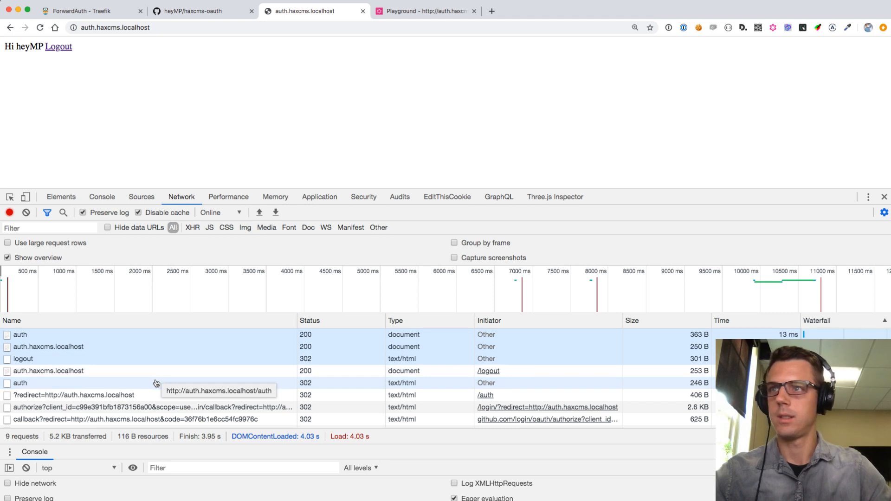
{"action": "left_click", "coordinate": [20, 383]}
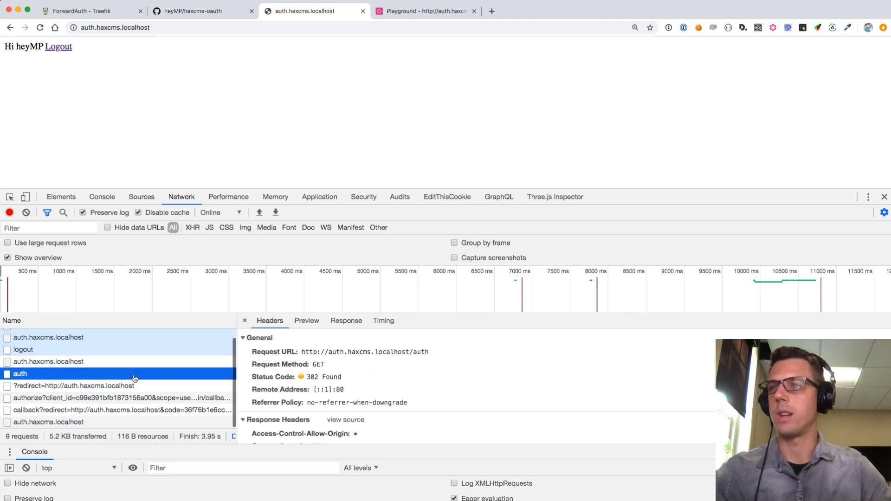
{"action": "mouse_move", "coordinate": [20, 386]}
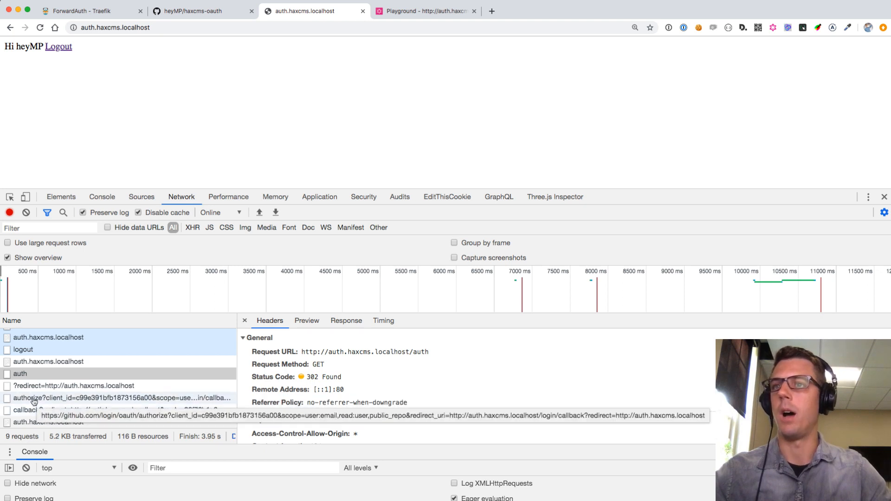
Inspect the final home page request, then reload /auth and check its OK headers.
{"action": "left_click", "coordinate": [49, 422]}
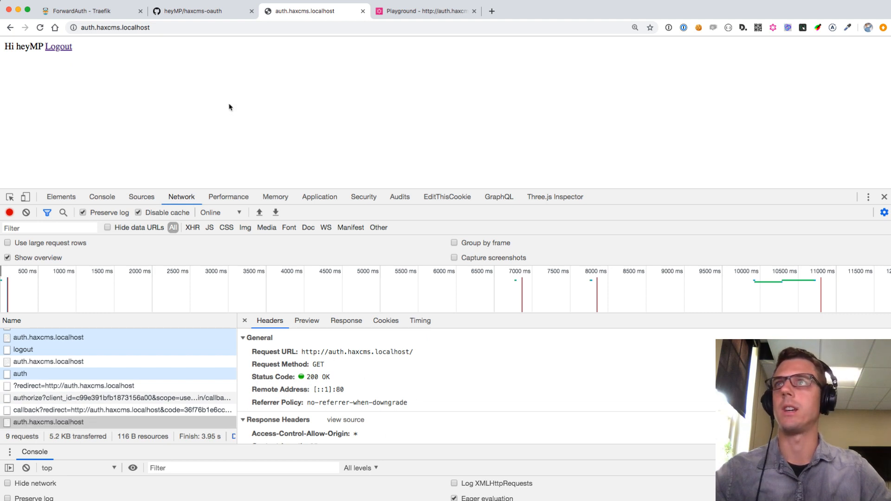
{"action": "left_click", "coordinate": [114, 27]}
{"action": "type", "text": "/auth"}
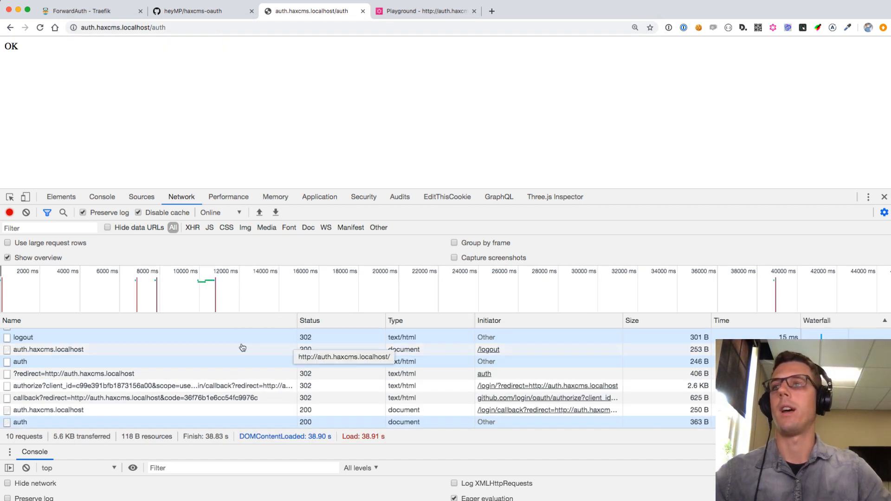
{"action": "left_click", "coordinate": [20, 422]}
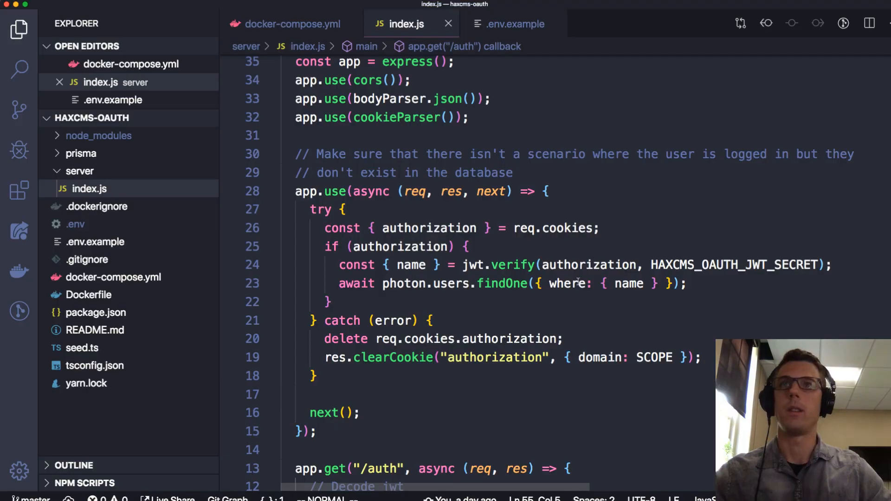
Show docker-compose.yml with the nginx service's Traefik forward-auth labels pointing to auth.haxcms.localhost/auth.
{"action": "left_click", "coordinate": [293, 23]}
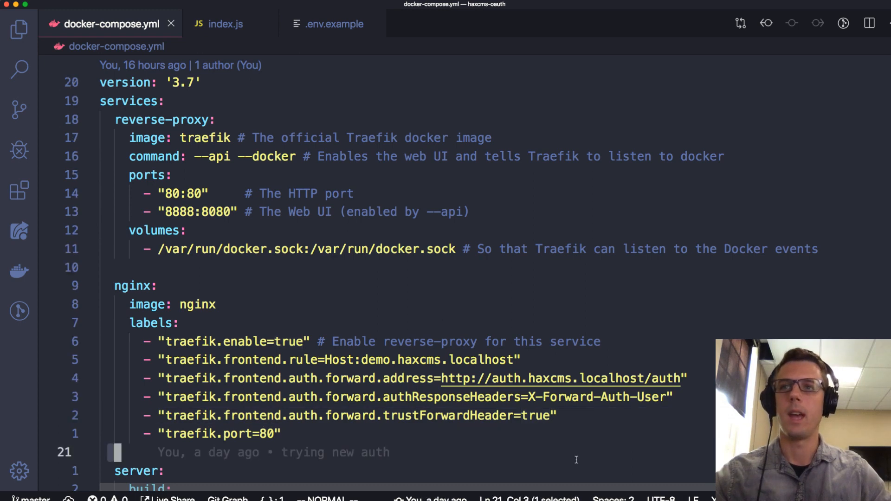
{"action": "mouse_move", "coordinate": [563, 415]}
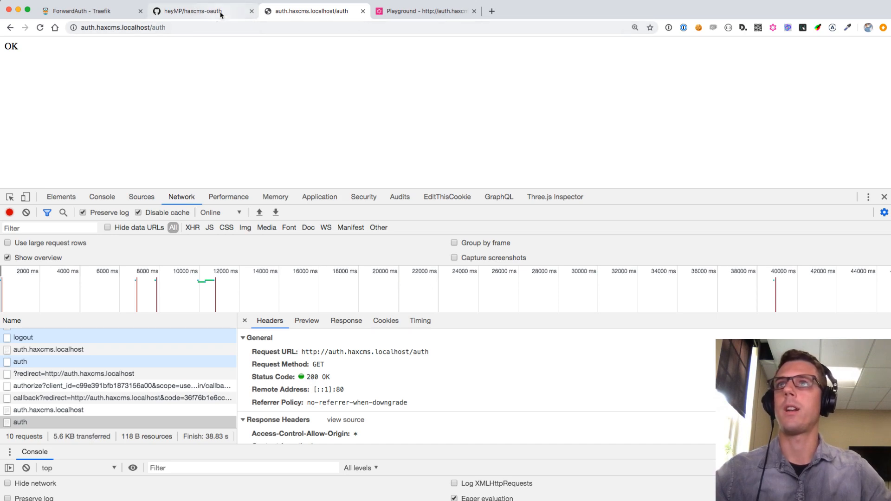
{"action": "left_click", "coordinate": [122, 27]}
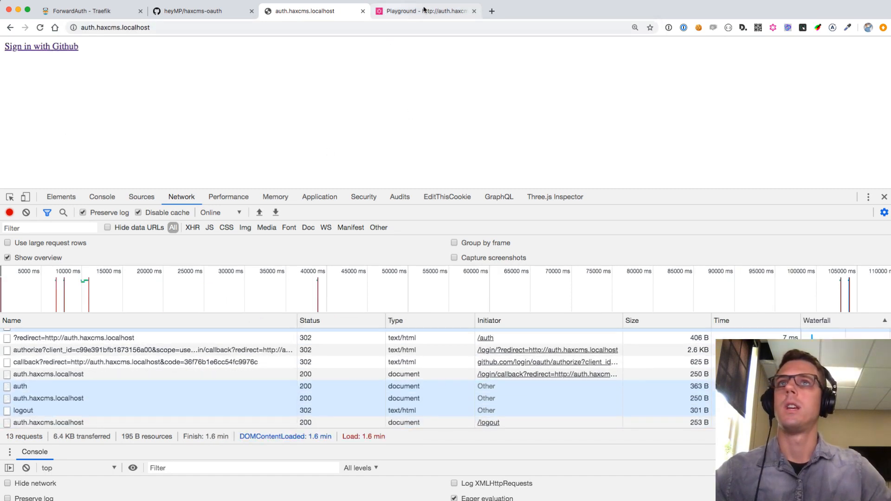
{"action": "left_click", "coordinate": [602, 11]}
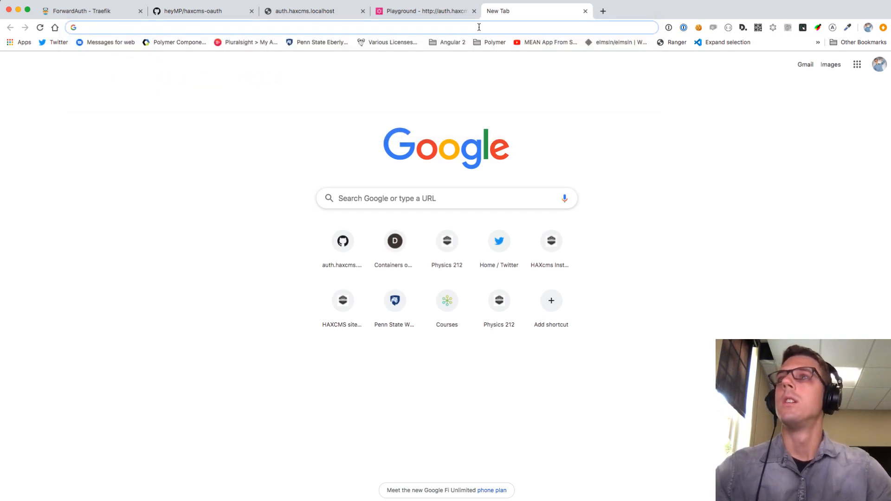
{"action": "type", "text": "demo.haxcms.localhost"}
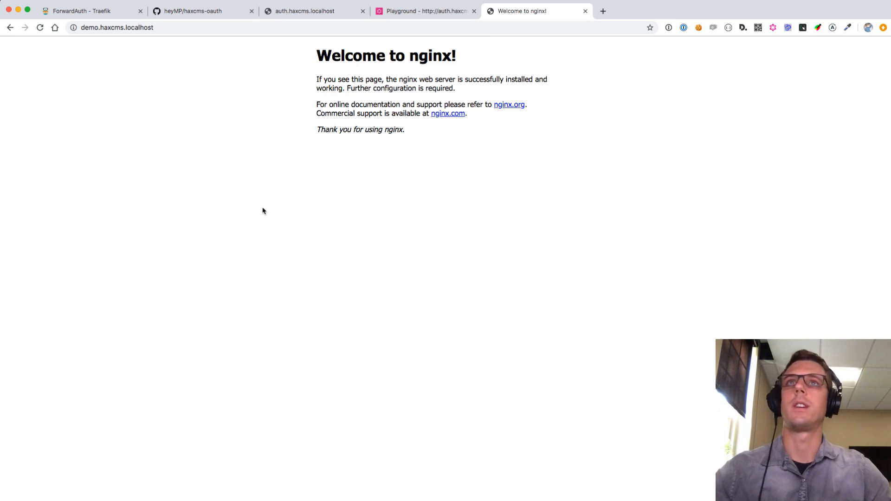
{"action": "mouse_move", "coordinate": [276, 209]}
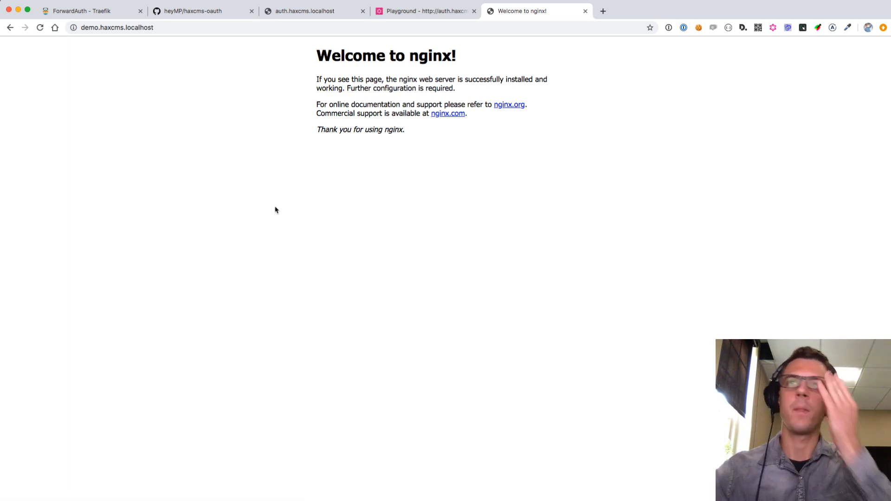
{"action": "mouse_move", "coordinate": [334, 151]}
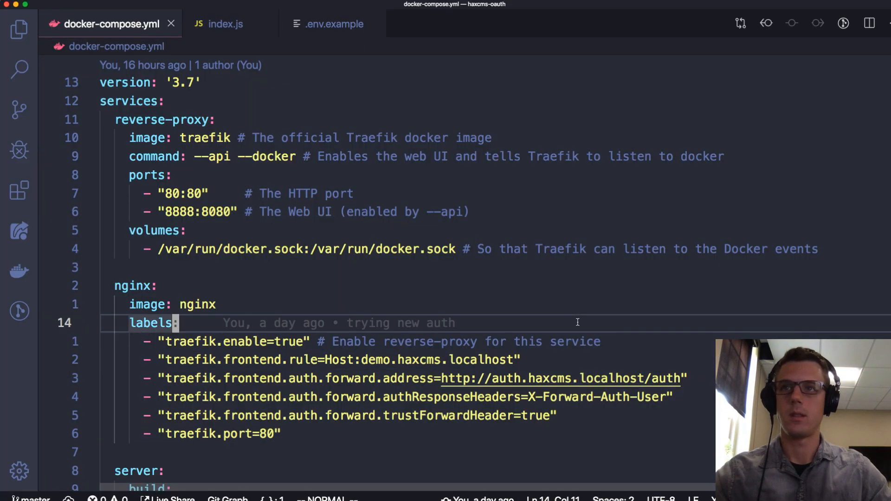
Compare the signed-in auth.haxcms.localhost page with the demo.haxcms.localhost tab while reviewing index.js's cookie check.
{"action": "scroll", "scroll_direction": "down", "scroll_amount": 3}
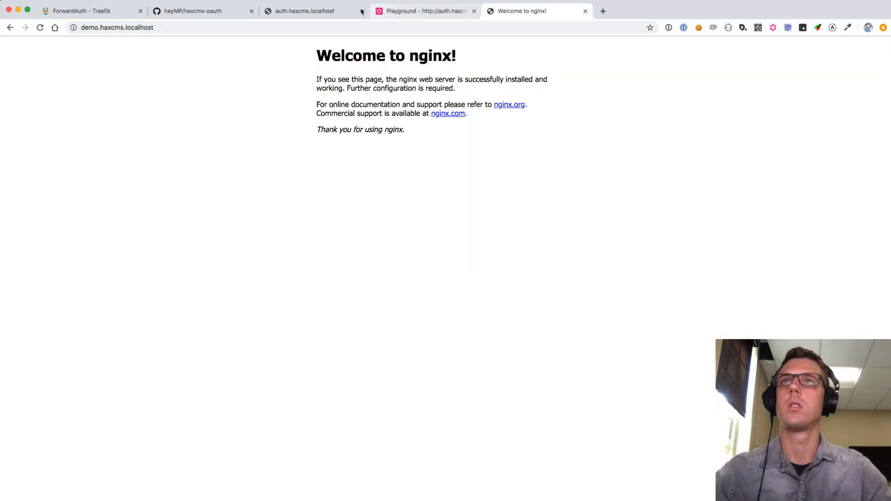
{"action": "left_click", "coordinate": [304, 10]}
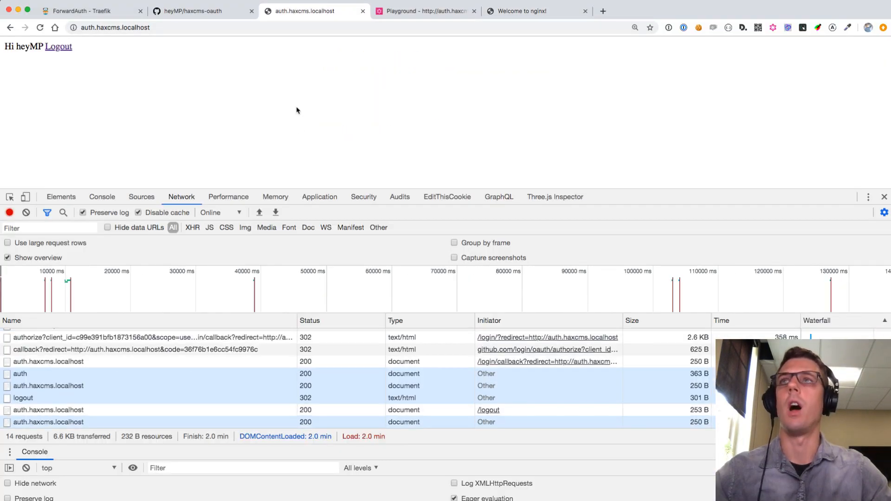
{"action": "left_click", "coordinate": [536, 11]}
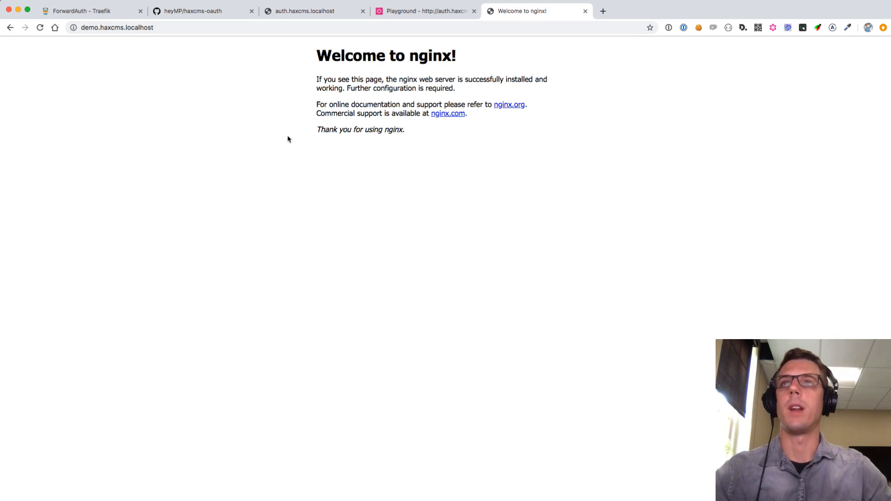
{"action": "mouse_move", "coordinate": [254, 283]}
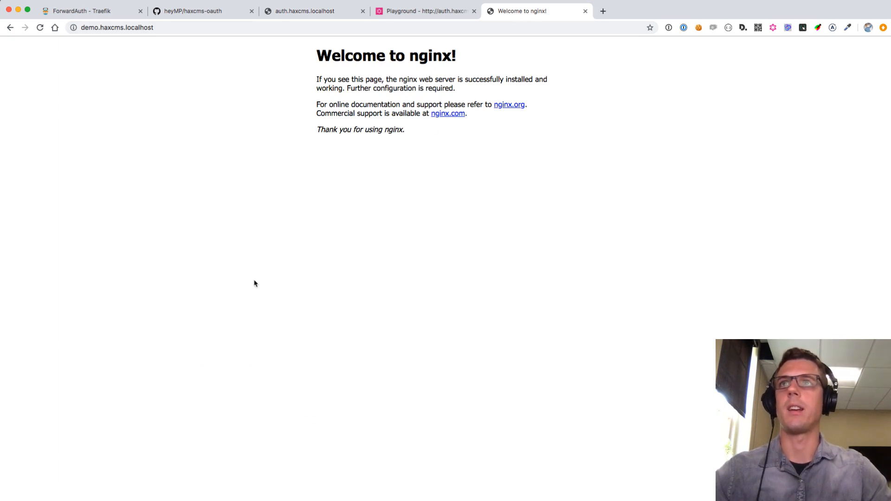
{"action": "mouse_move", "coordinate": [519, 352]}
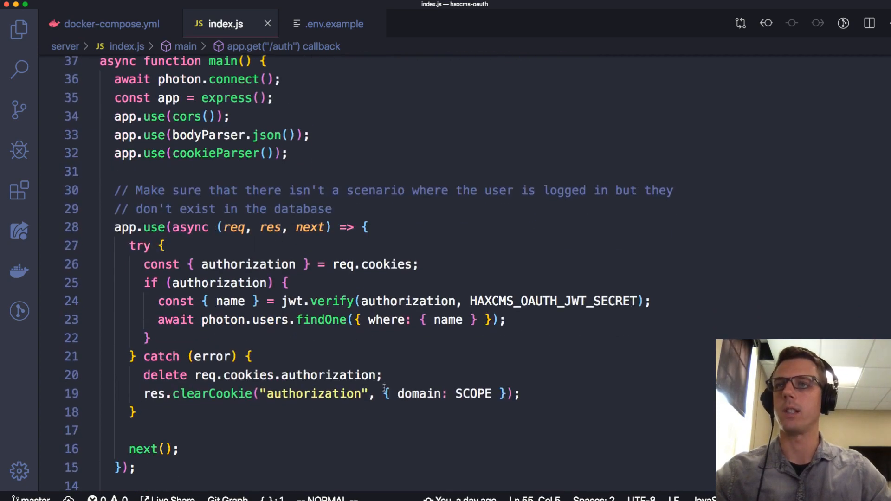
{"action": "scroll", "scroll_direction": "down", "scroll_amount": 3}
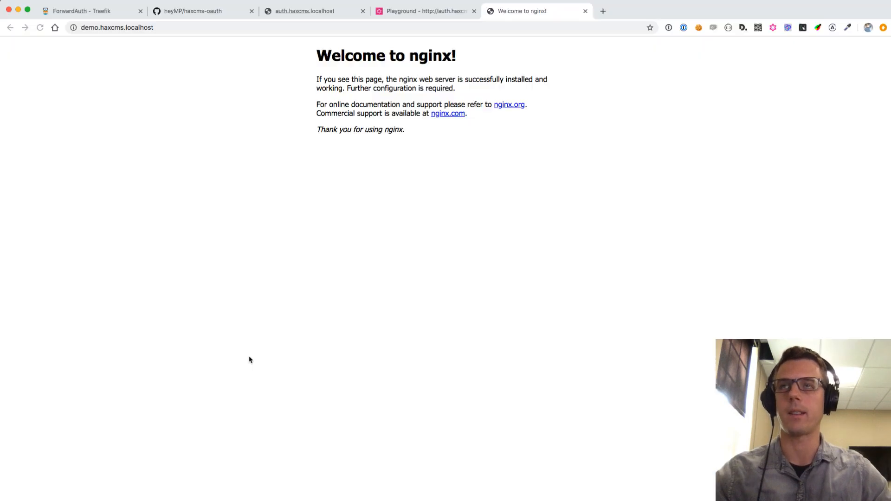
{"action": "mouse_move", "coordinate": [202, 174]}
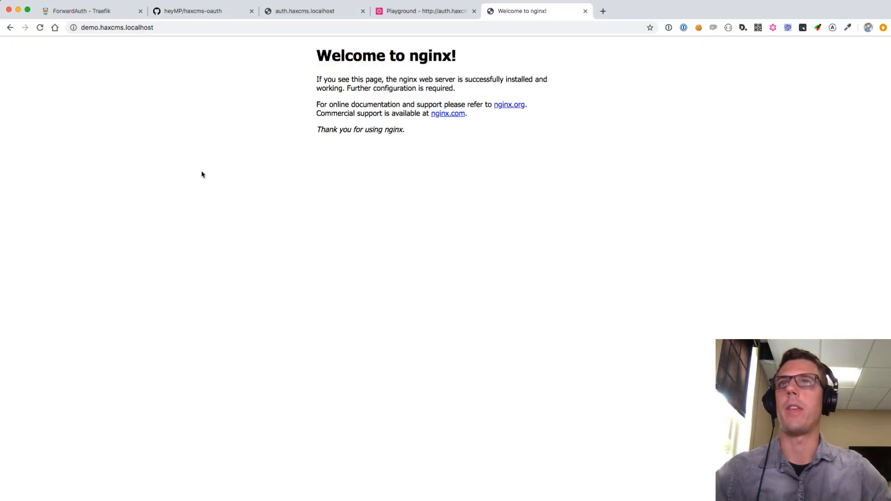
{"action": "left_click", "coordinate": [304, 11]}
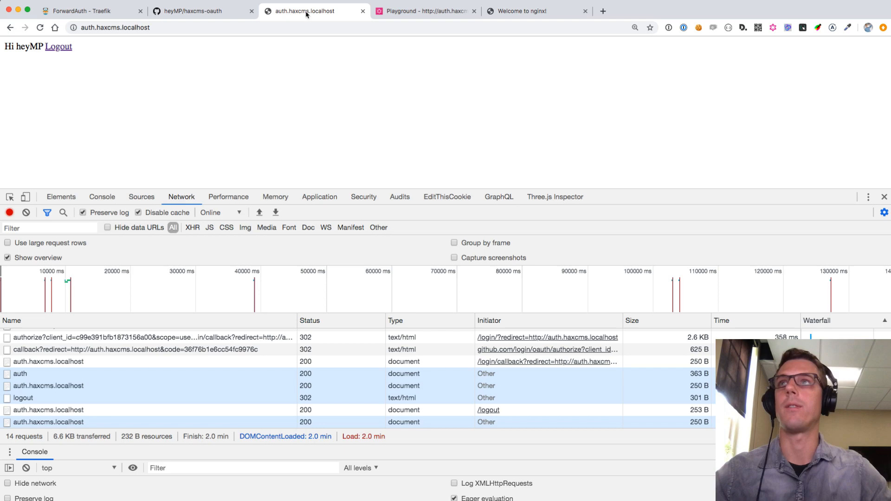
{"action": "left_click", "coordinate": [534, 10]}
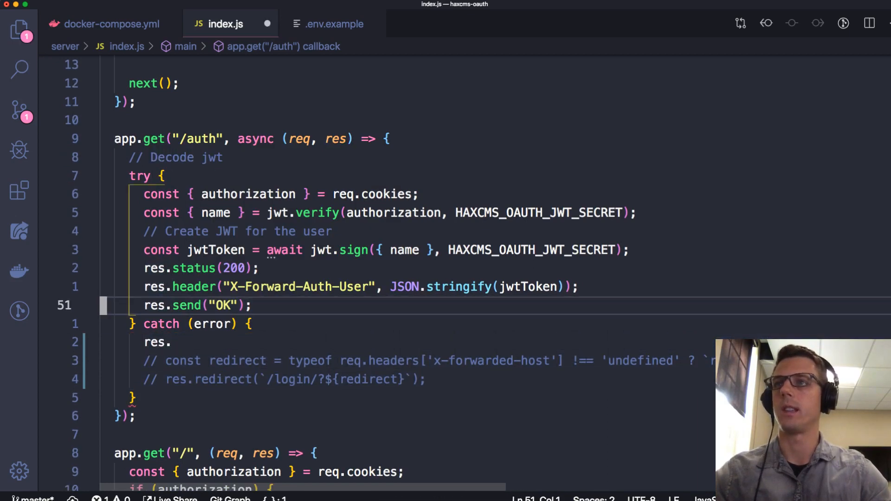
Add res.send("OK"); and begin a res.status(40 line in the /auth catch block.
{"action": "type", "text": "res.send(\"OK\");"}
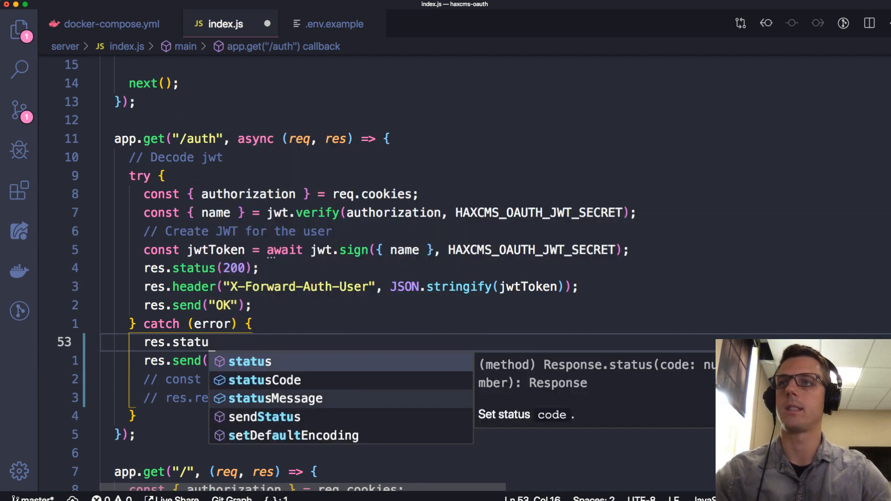
{"action": "type", "text": "status(40"}
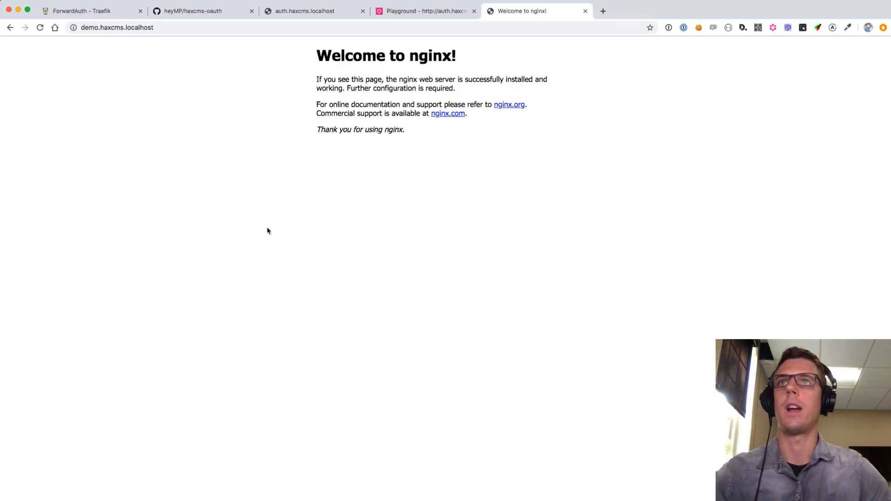
{"action": "mouse_move", "coordinate": [589, 364]}
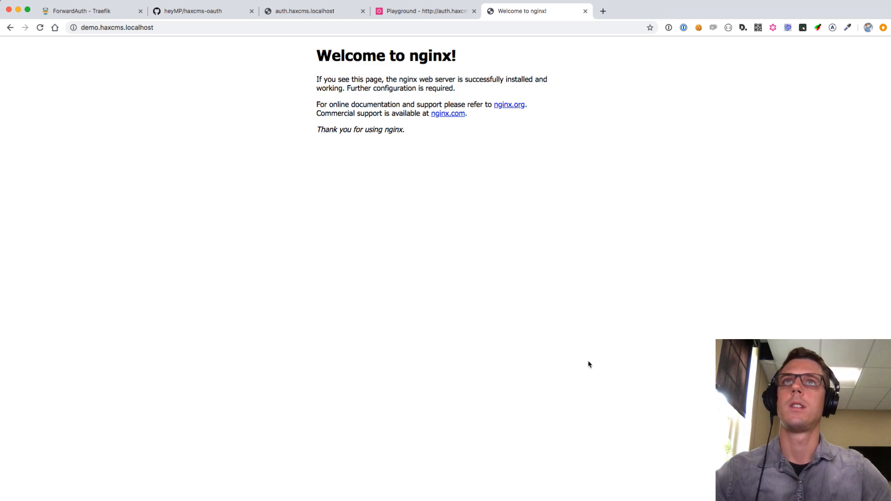
{"action": "mouse_move", "coordinate": [348, 211]}
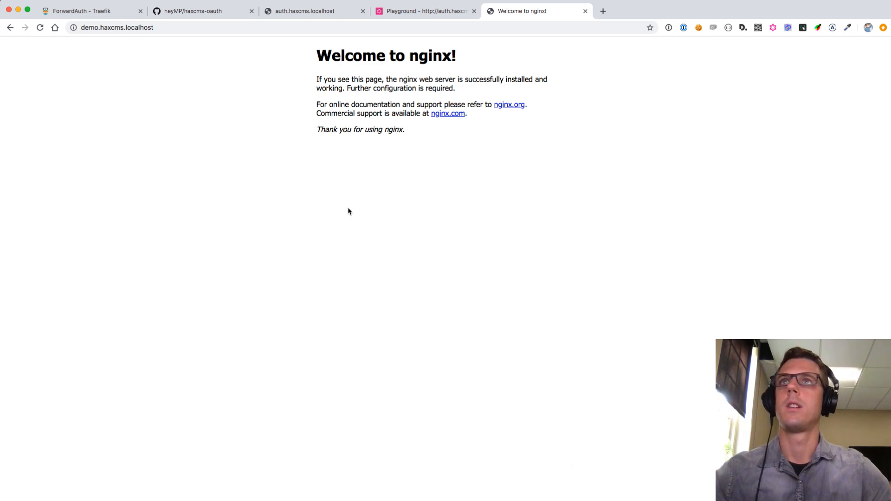
Return to the demo.haxcms.localhost tab to recheck the nginx demo.
{"action": "left_click", "coordinate": [314, 10]}
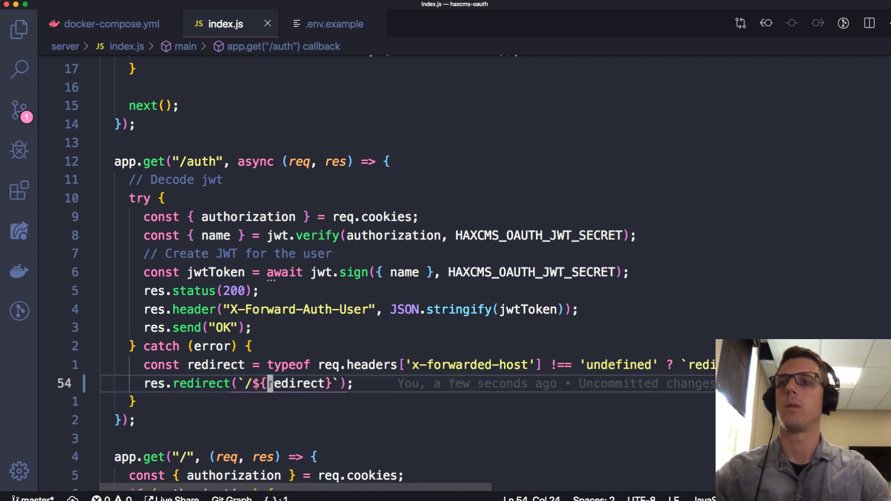
Change the failure redirect to `/?redirect=${redirect}`, then test Sign in with GitHub from the demo.
{"action": "type", "text": "?"}
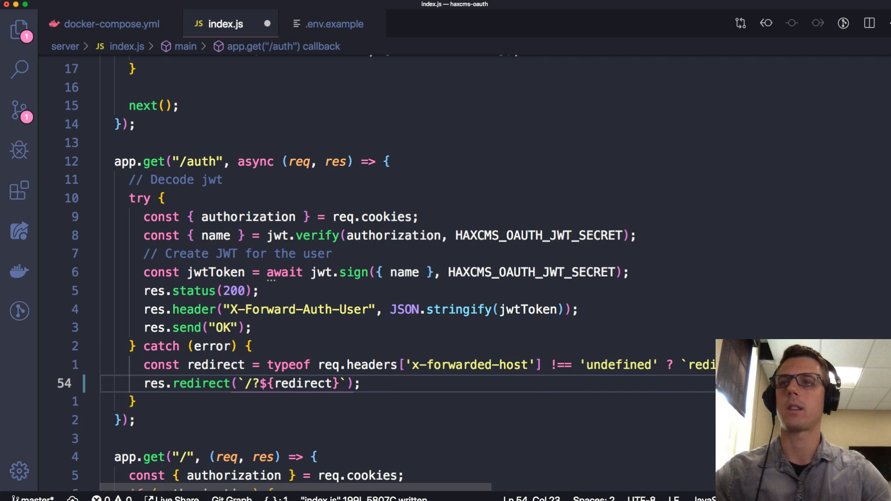
{"action": "type", "text": "redirect="}
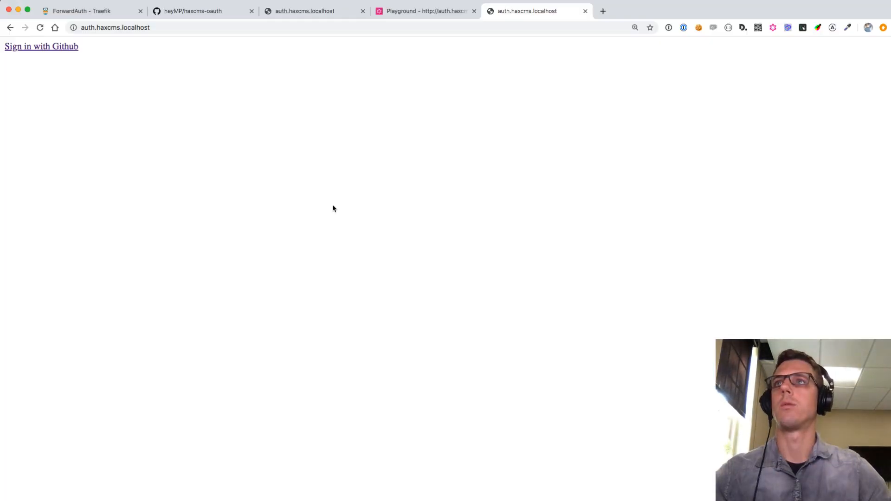
{"action": "left_click", "coordinate": [114, 27]}
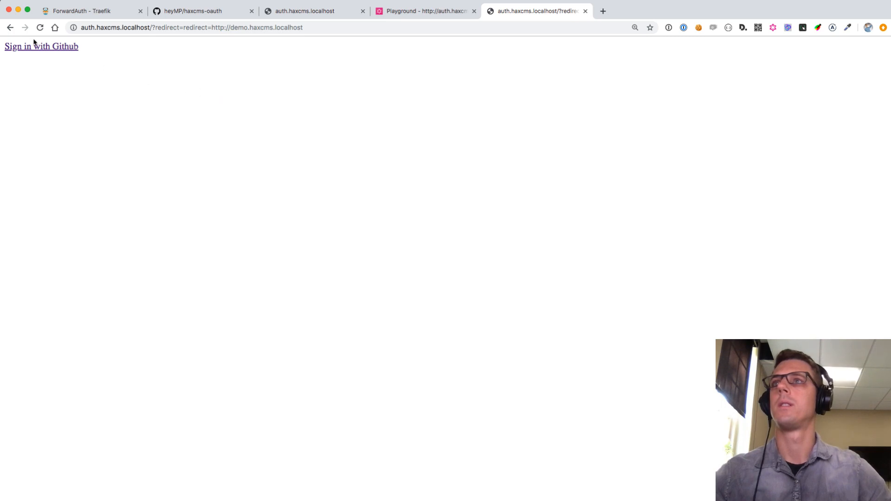
{"action": "left_click", "coordinate": [40, 46]}
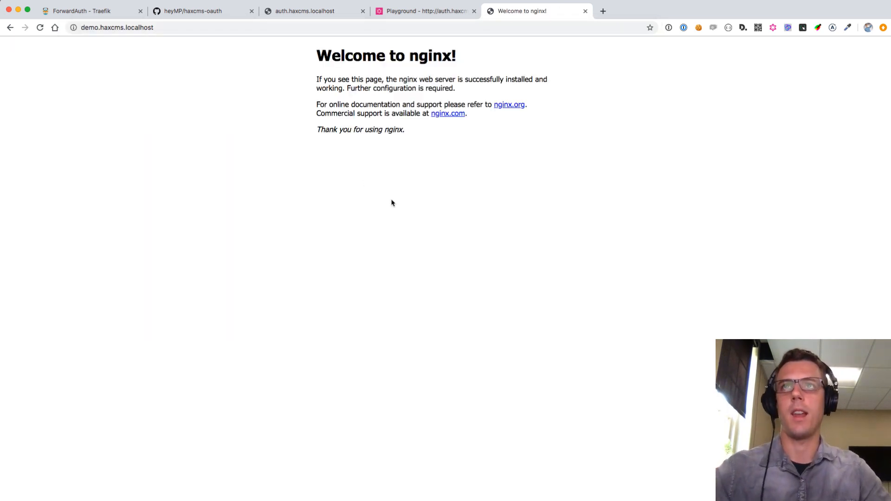
{"action": "mouse_move", "coordinate": [414, 338]}
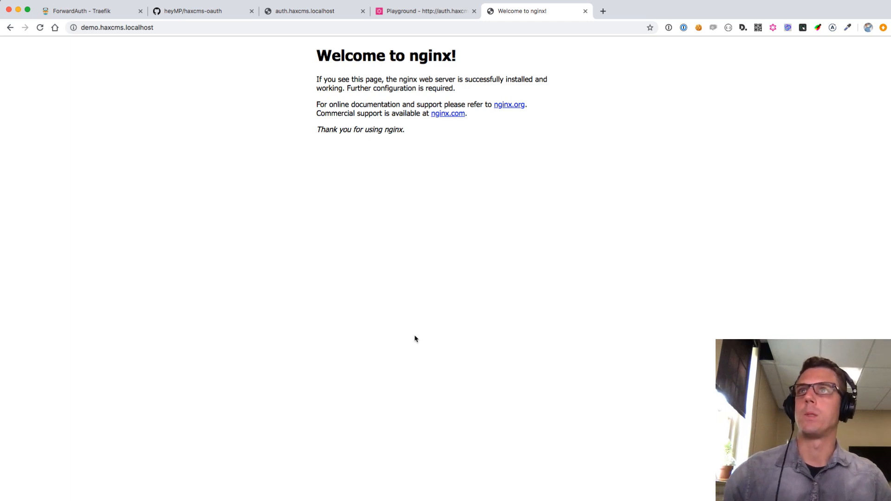
Open the haxcms-oauth repository tab and scroll to the README's Development setup steps.
{"action": "left_click", "coordinate": [193, 11]}
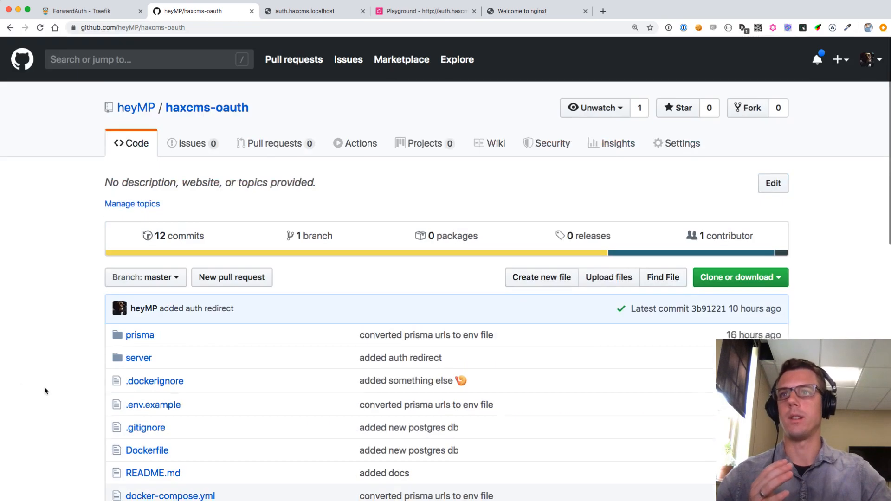
{"action": "scroll", "scroll_direction": "down", "scroll_amount": 3}
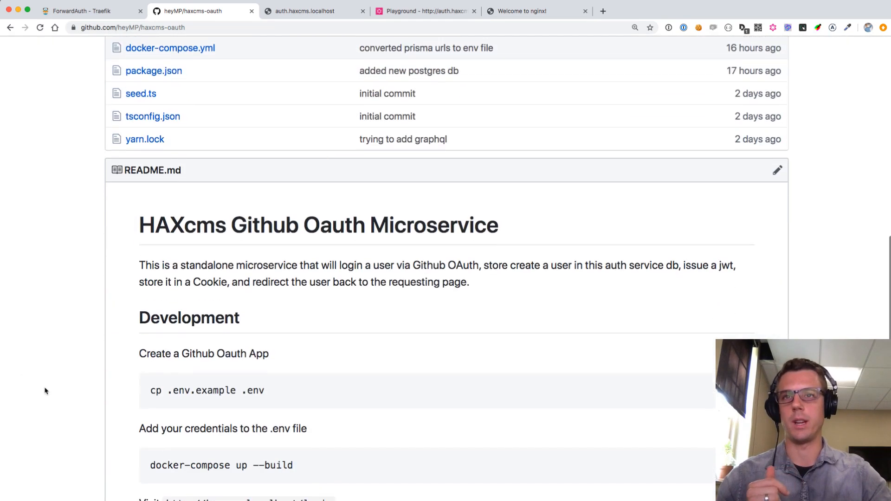
{"action": "scroll", "scroll_direction": "down", "scroll_amount": 3}
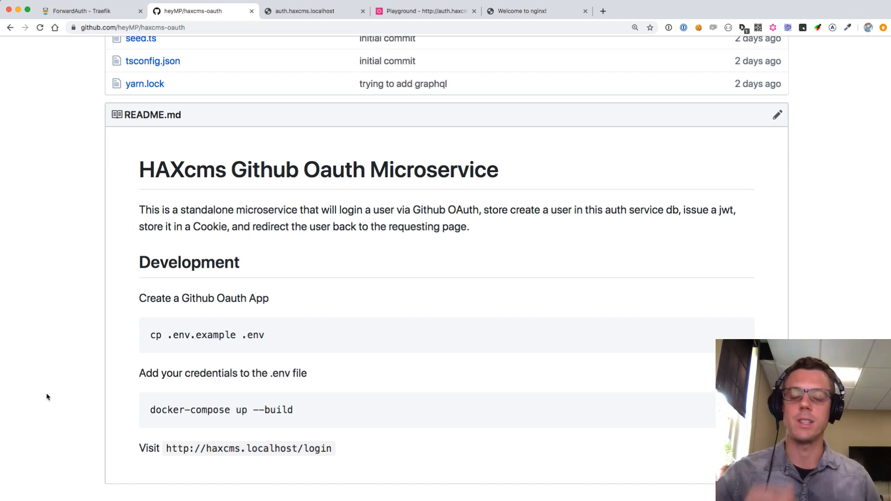
{"action": "mouse_move", "coordinate": [144, 399]}
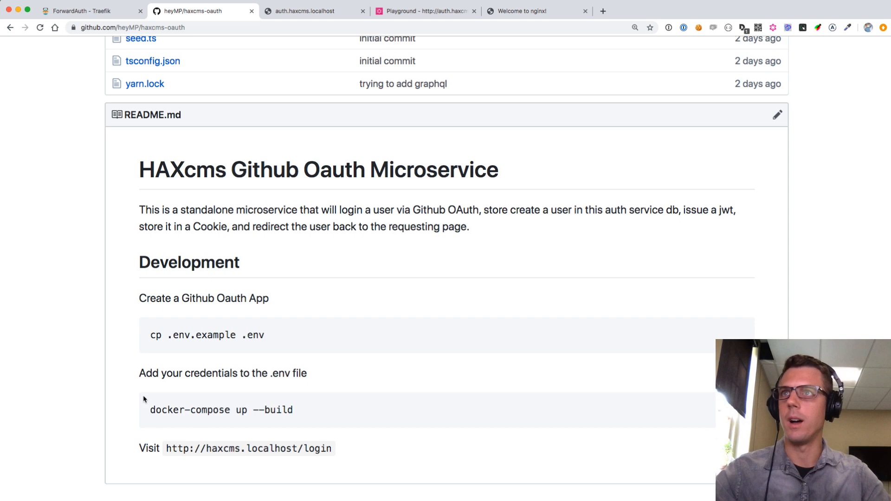